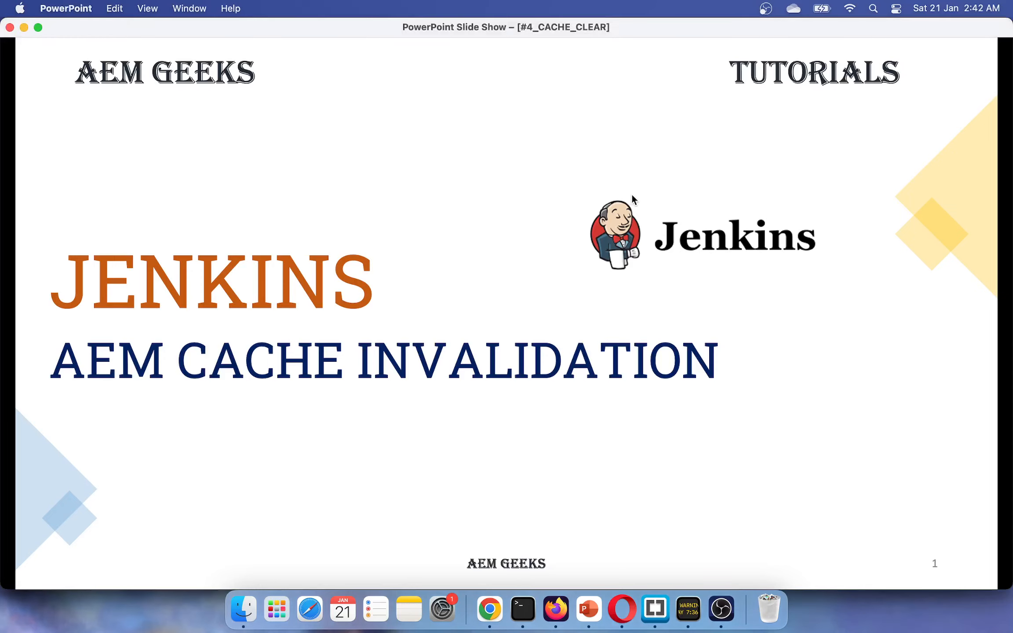
- Advance the slide show to the AEM Cache Clear slide
key(right)
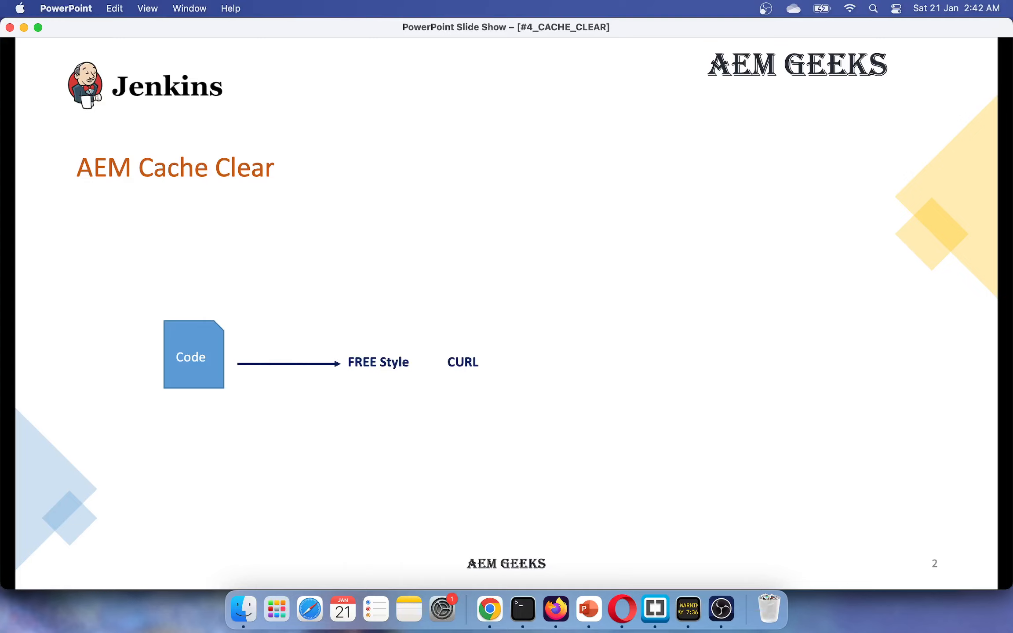
- Start a new item in the AEM view named 'AEM Cache Clear' from the suggested name
click(555, 608)
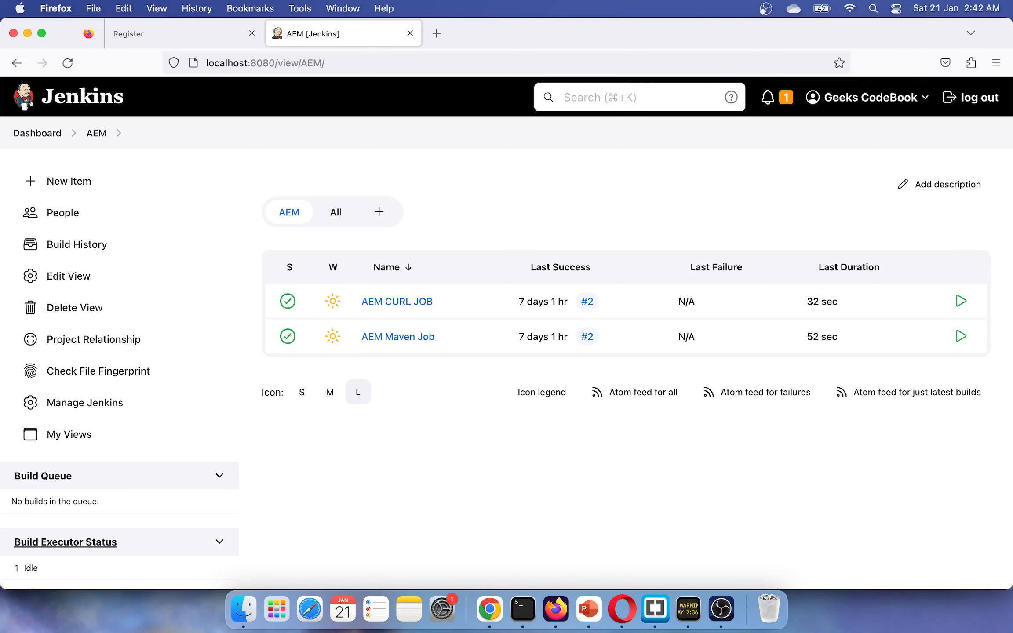
click(67, 181)
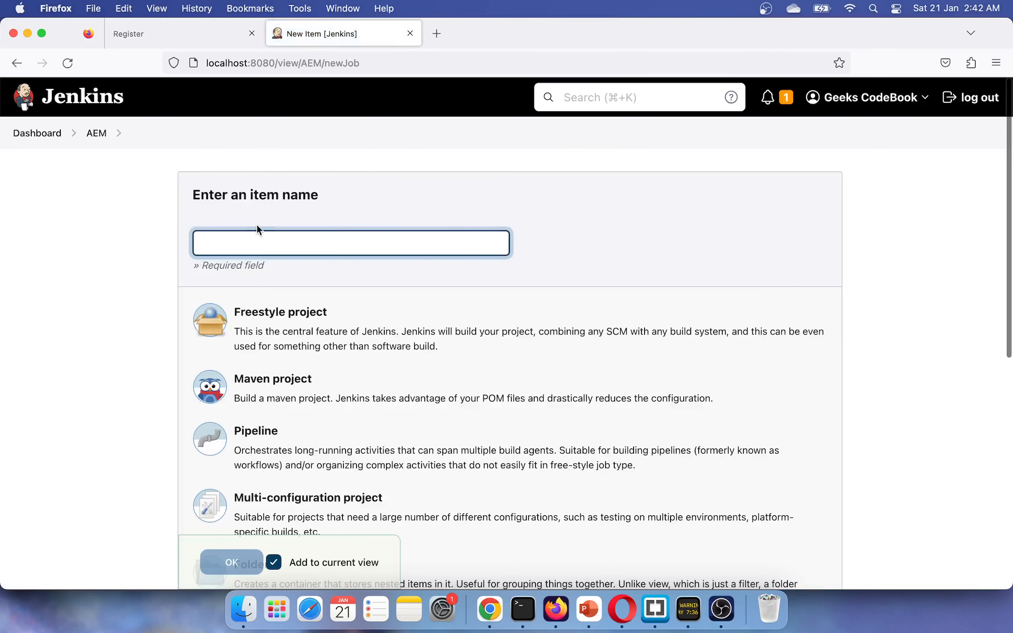
text(A)
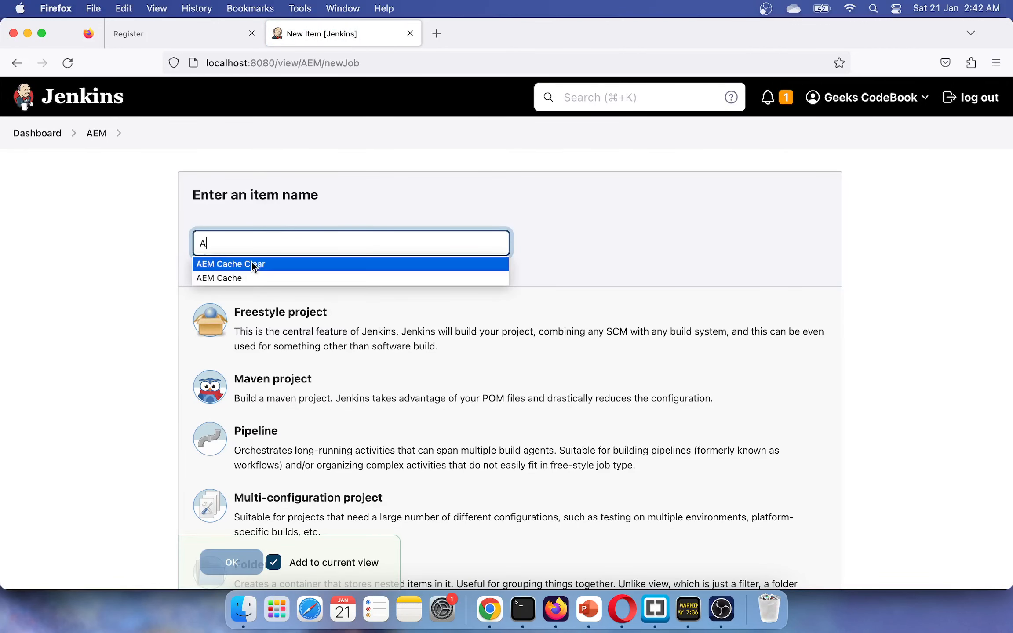
click(230, 264)
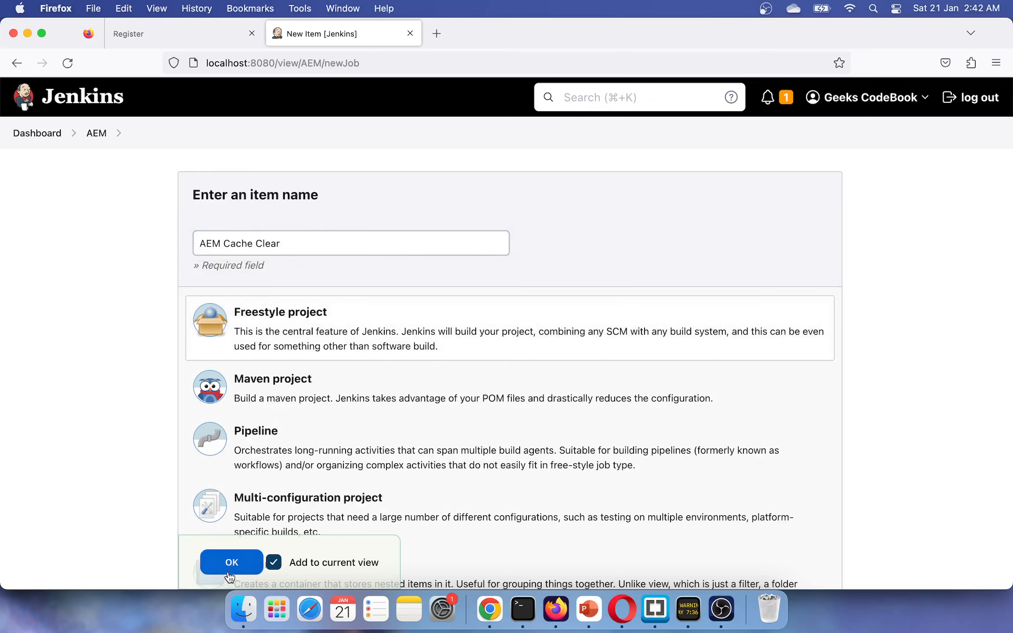
- Create the AEM Cache Clear freestyle job and move down its Configure page to the build section
click(231, 562)
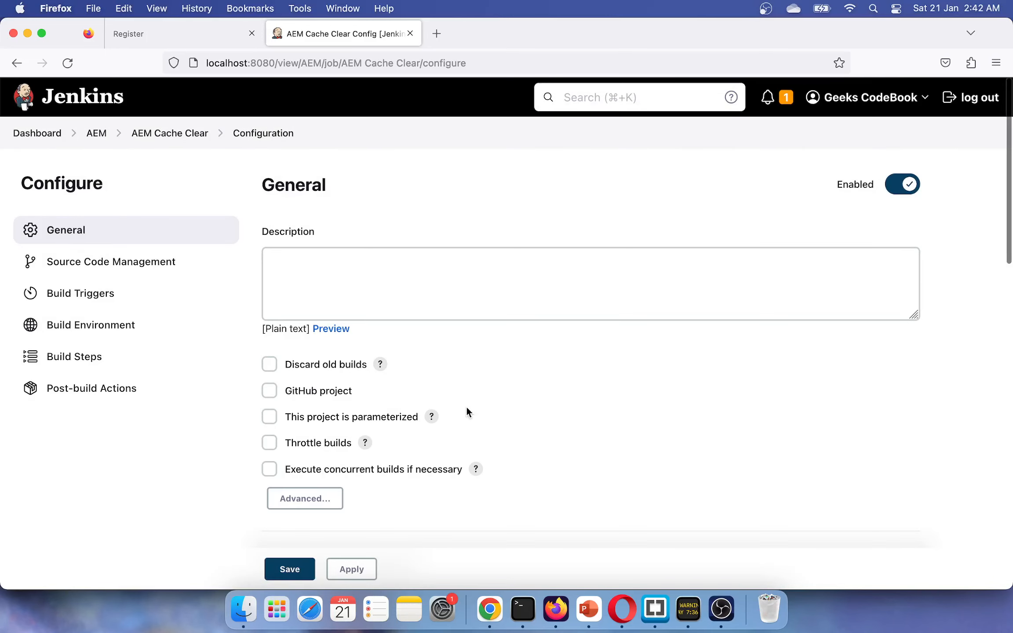
scroll(down, 3)
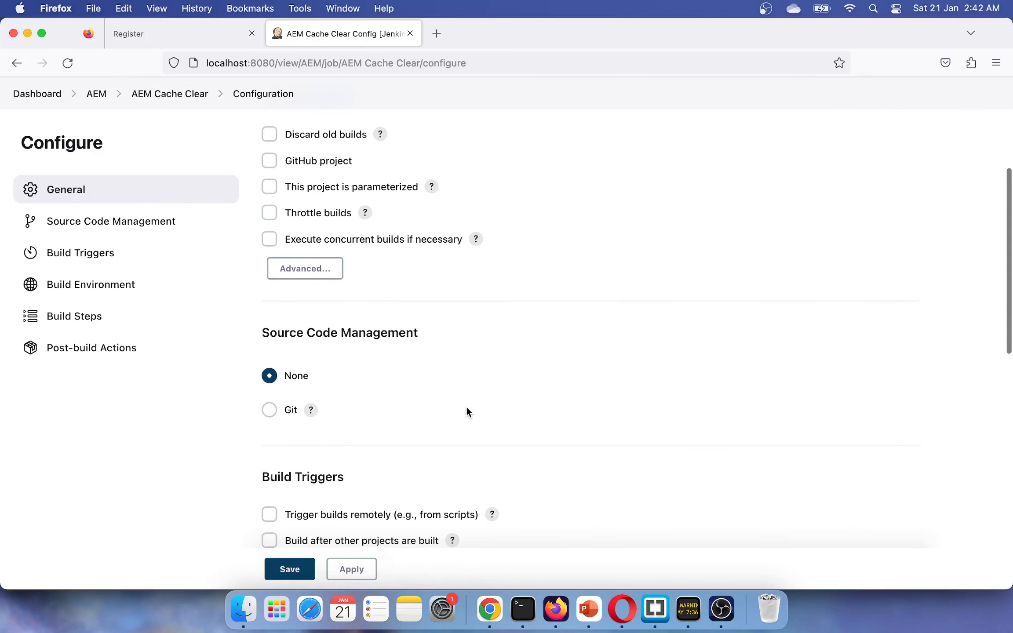
scroll(down, 3)
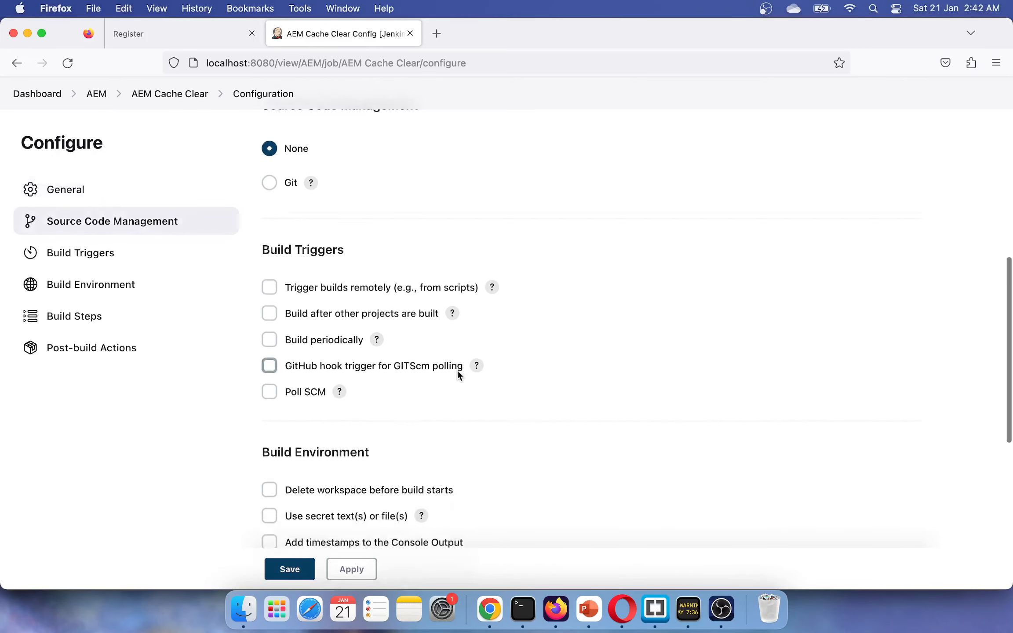
scroll(down, 3)
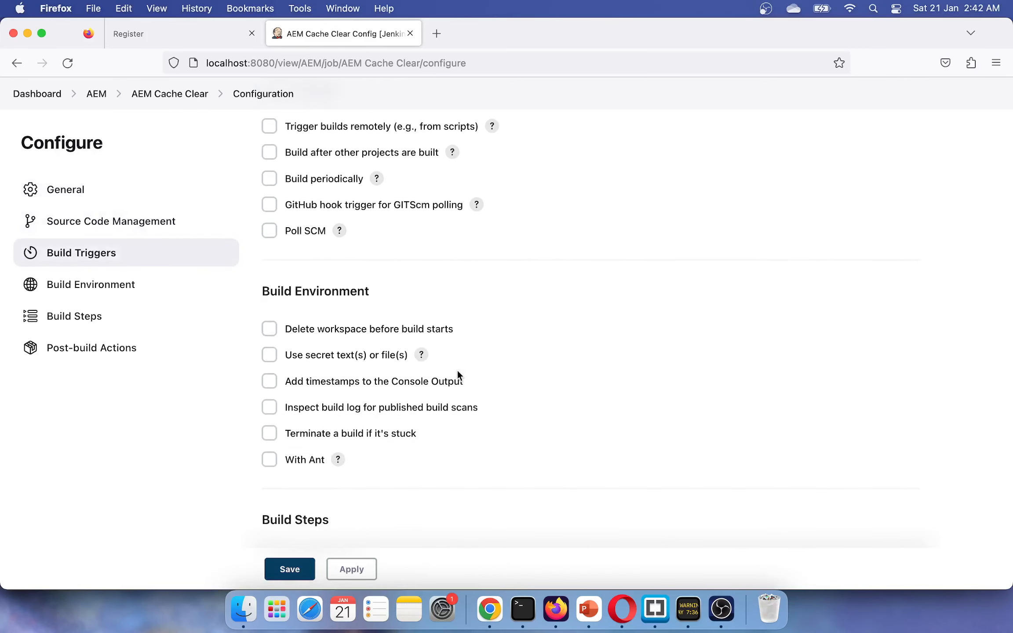
click(269, 328)
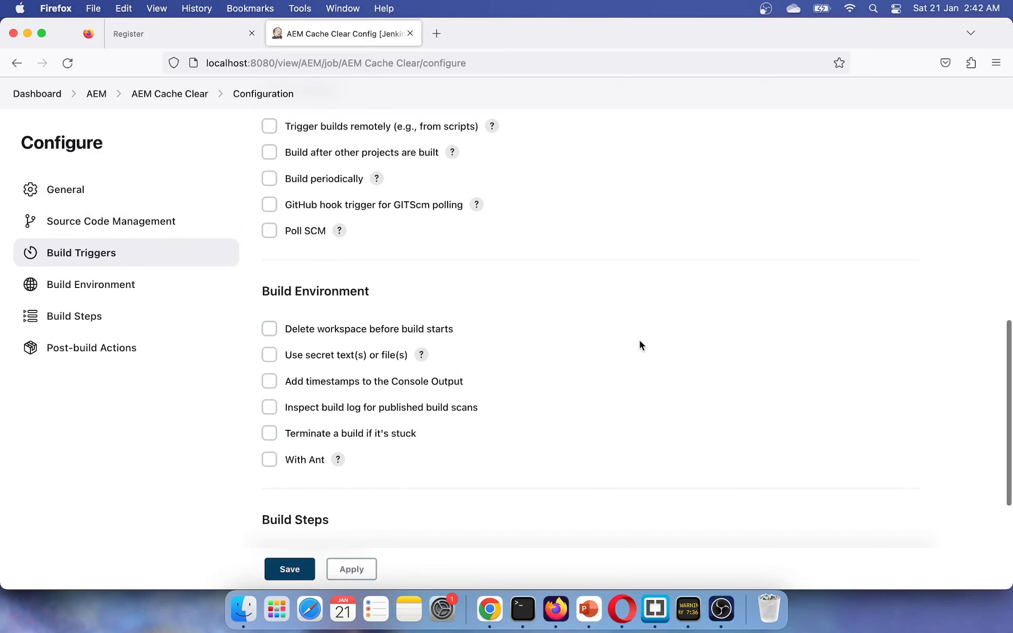
click(91, 284)
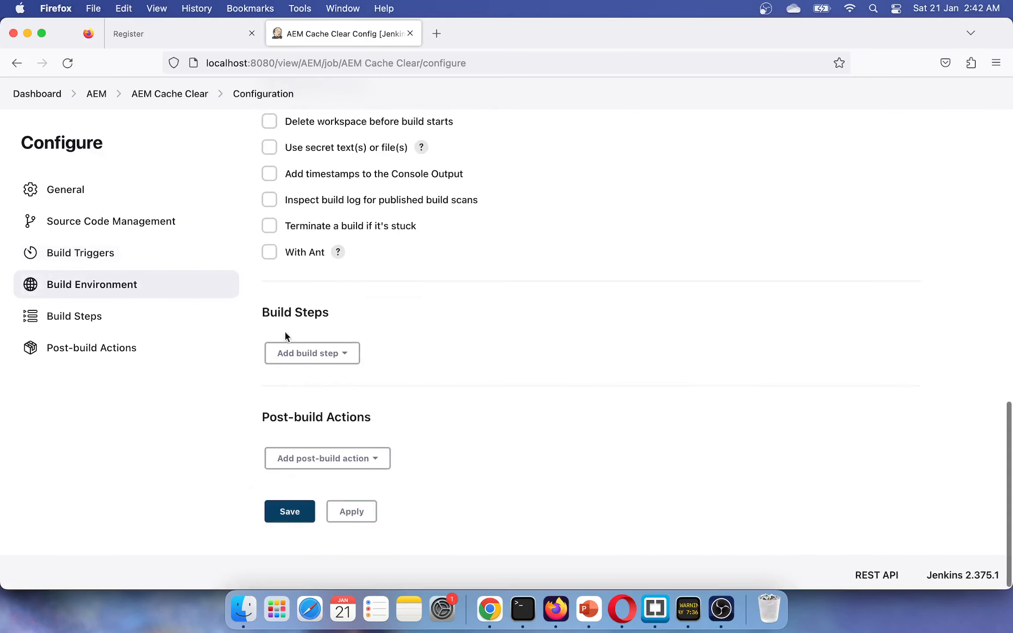
click(313, 353)
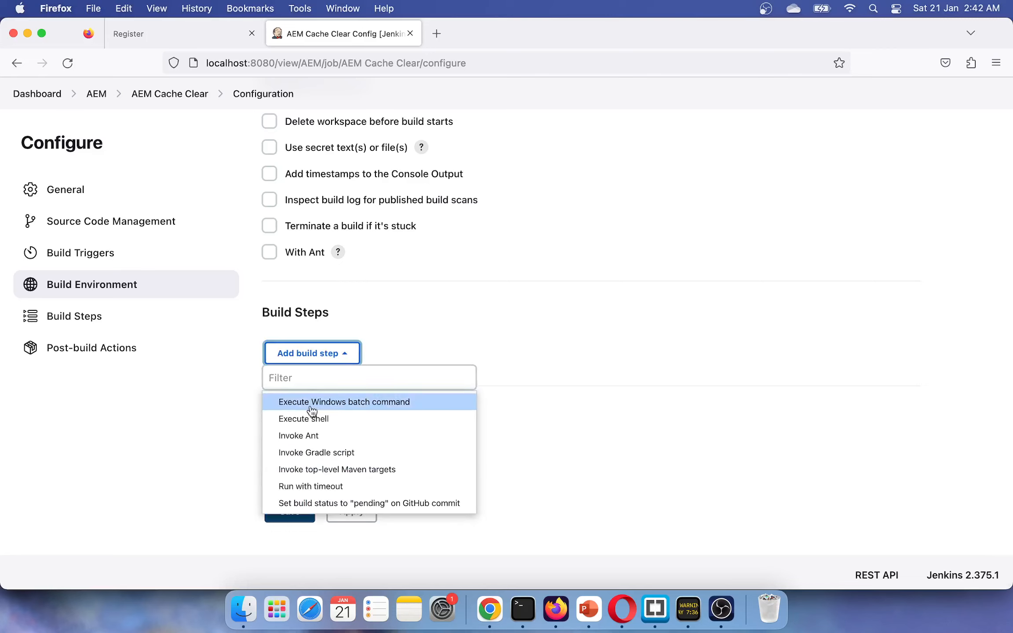
click(303, 418)
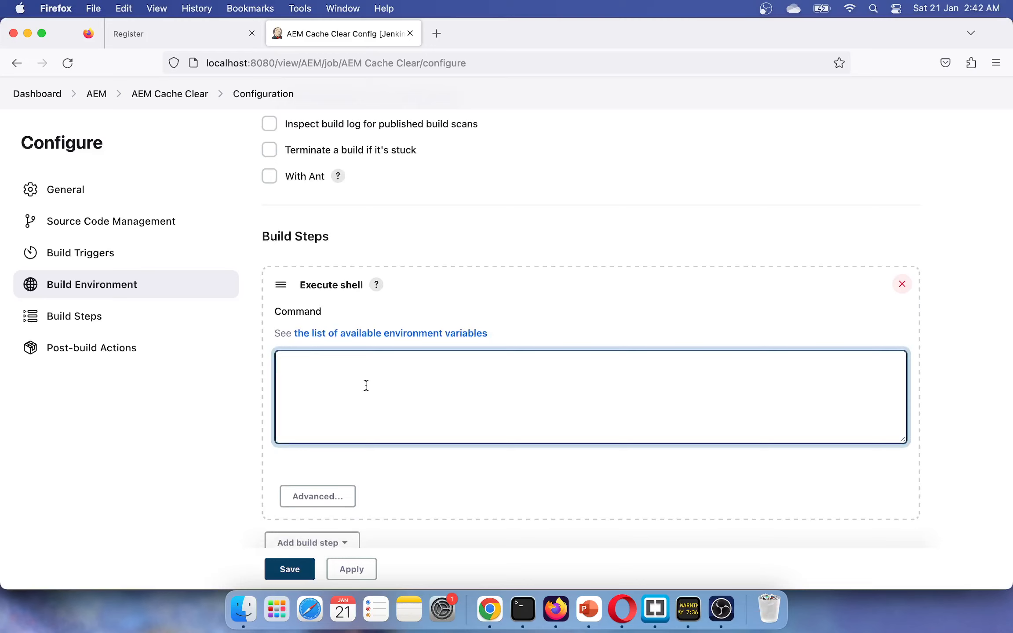
text(curl -k -H "CQ-Action: DELETE" -H "CQ-Handle:/content/aemgeeks" -H "Content-Length: 0" -H "Content-Type: appl)
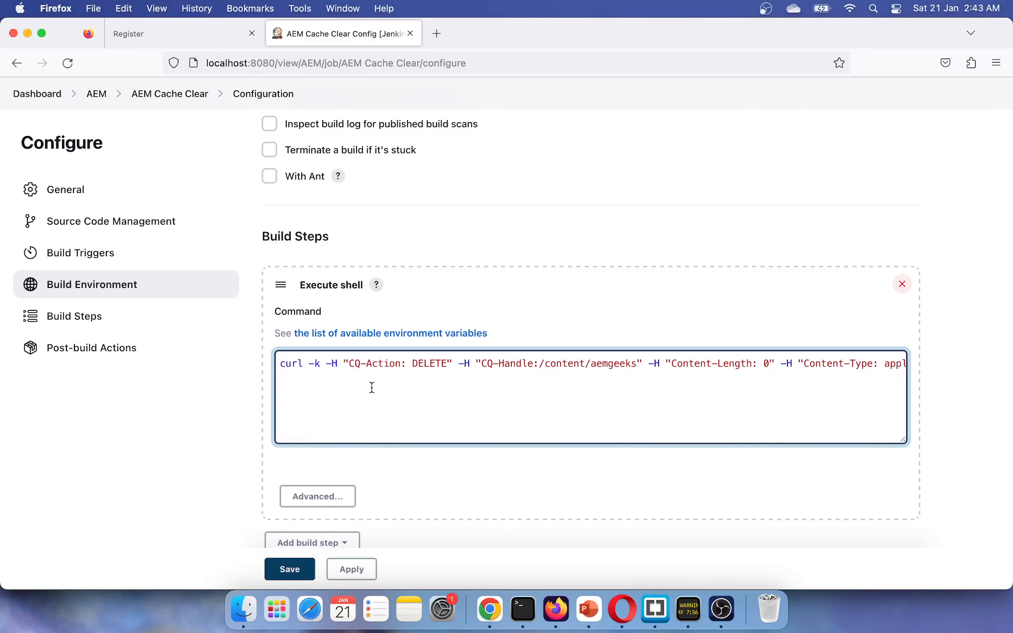
mouse_move(347, 397)
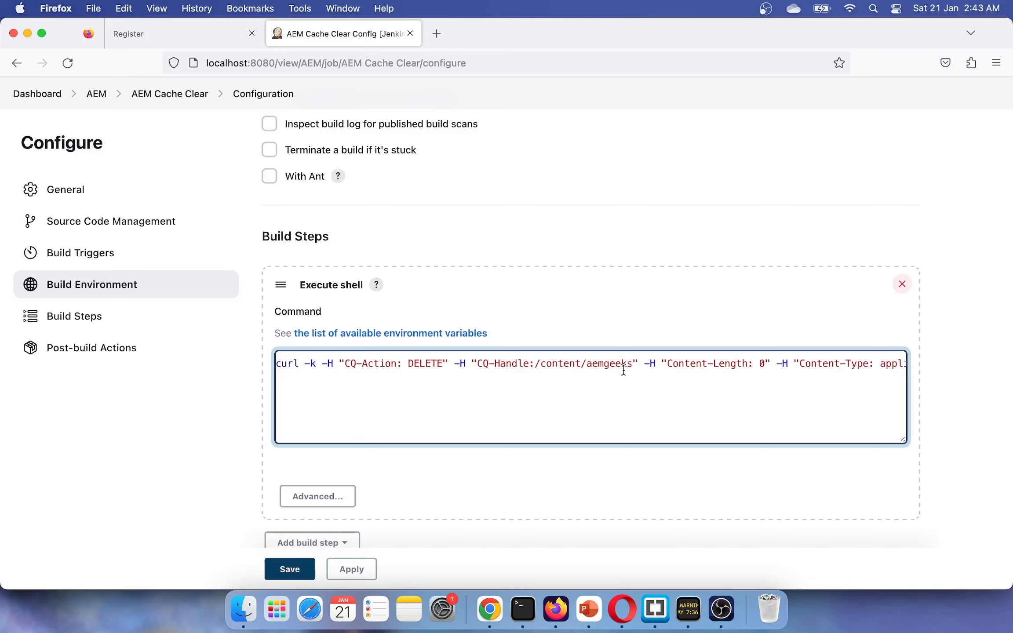
mouse_move(609, 389)
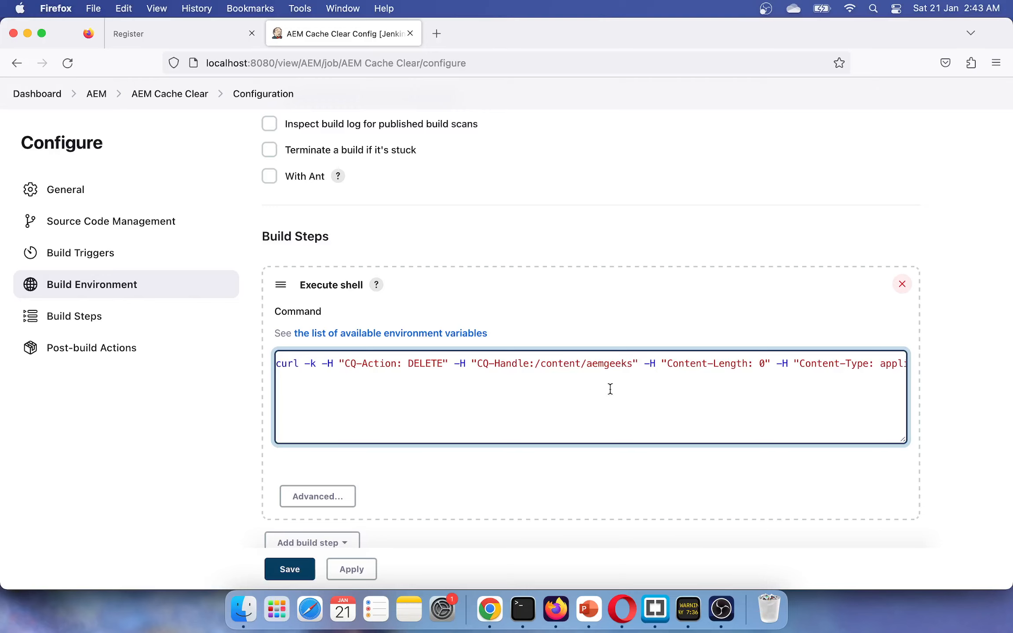
scroll(right, 3)
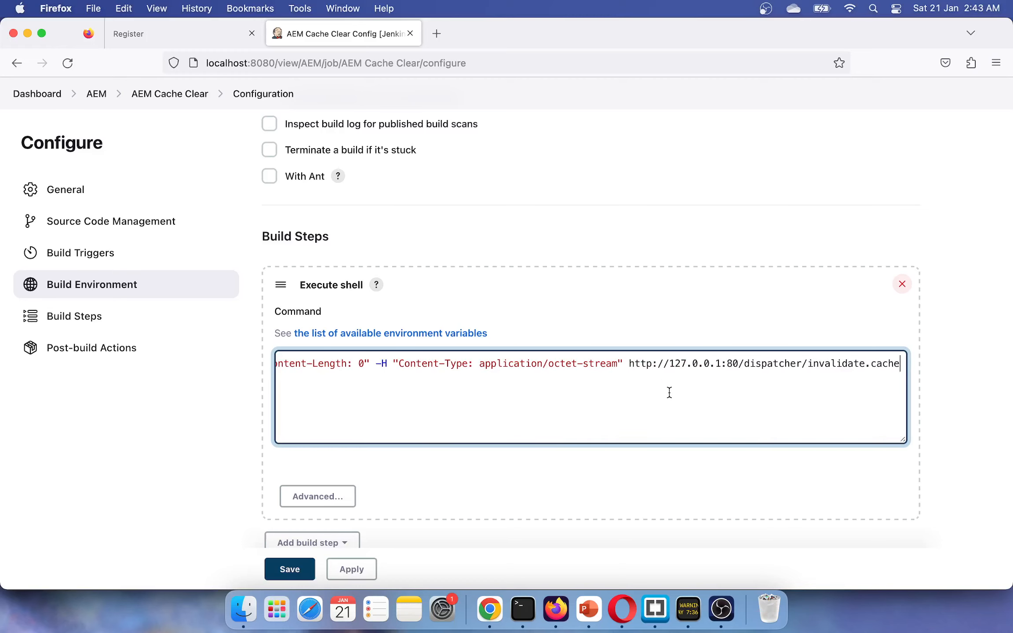
mouse_move(704, 380)
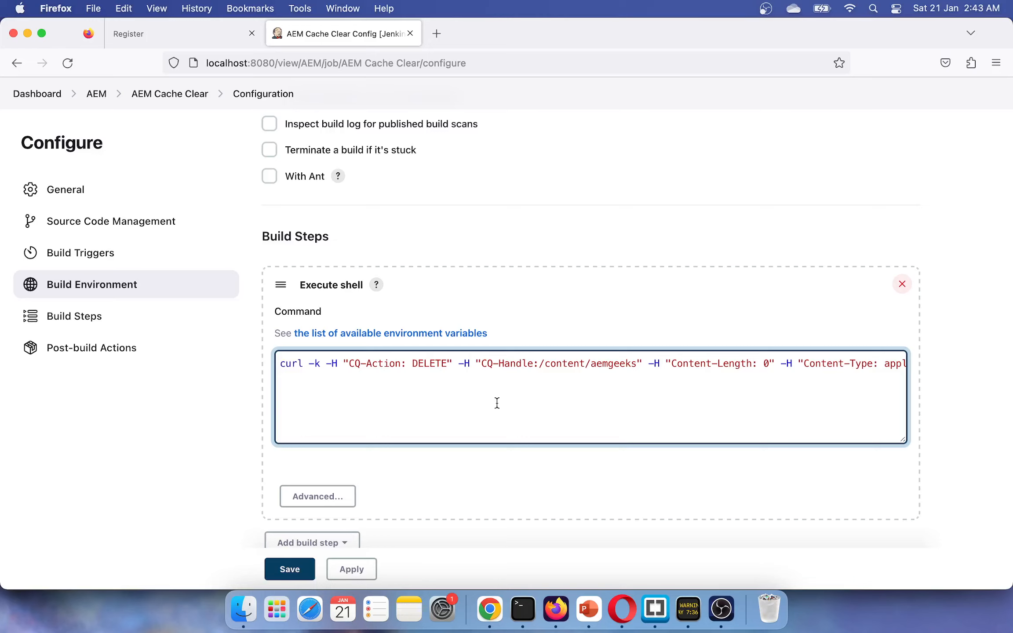
drag(534, 364, 636, 364)
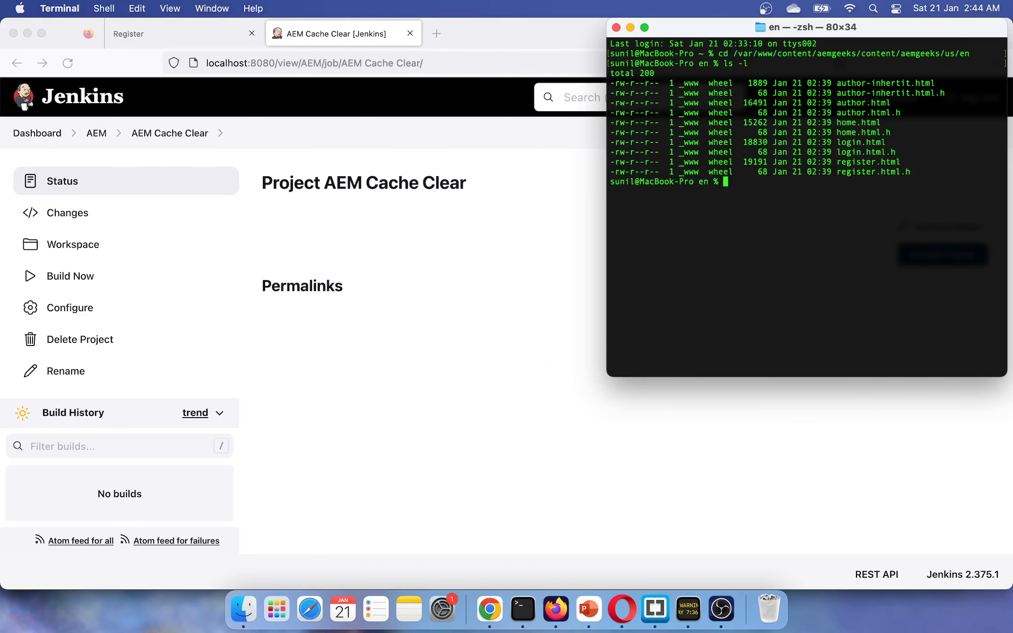
mouse_move(919, 170)
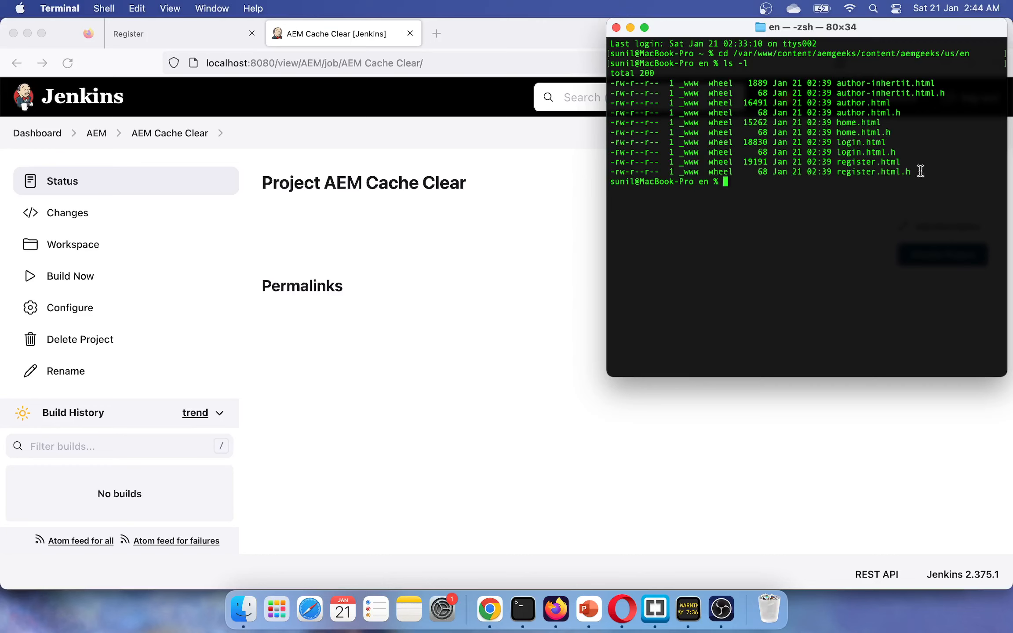
mouse_move(797, 198)
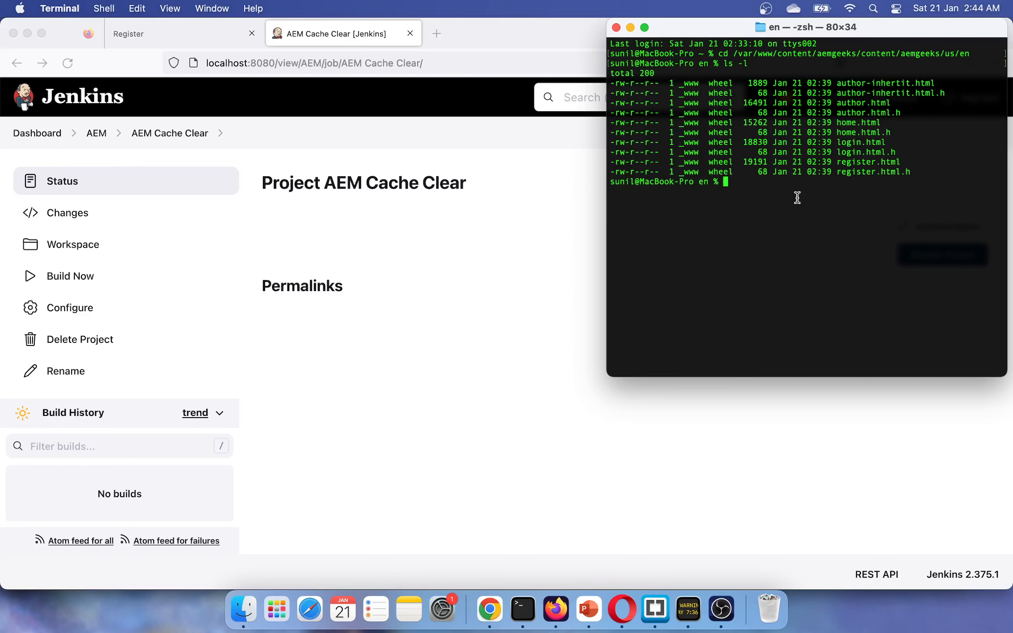
mouse_move(877, 103)
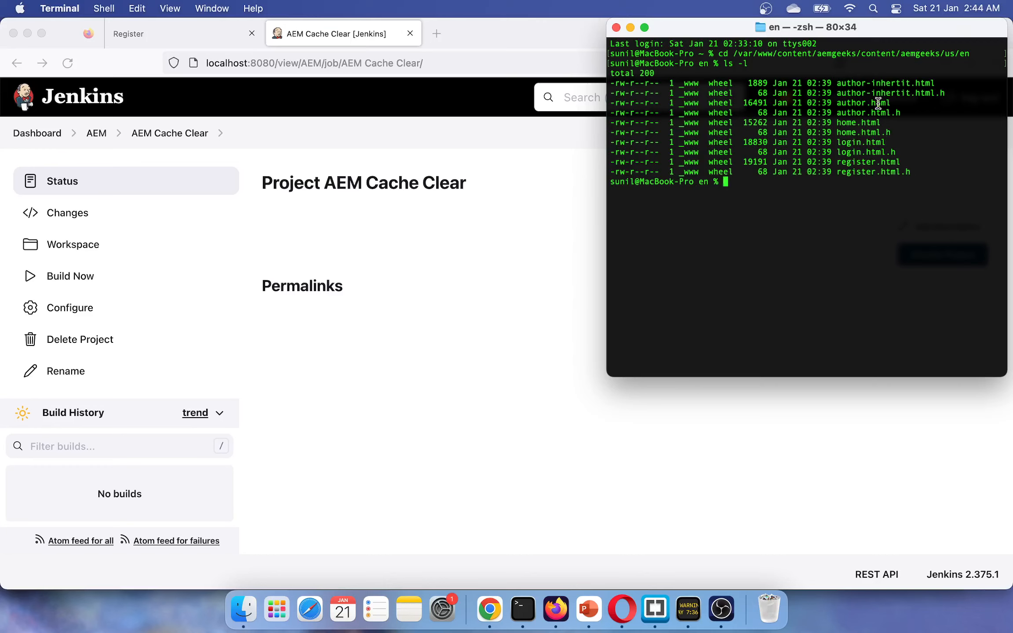
mouse_move(865, 178)
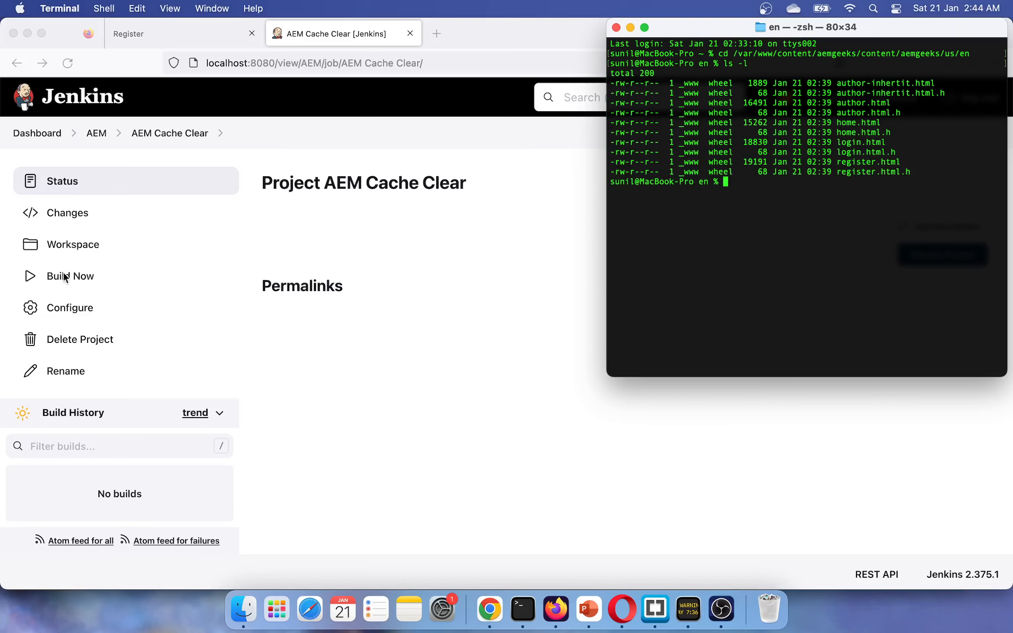
- Bring the Jenkins AEM Cache Clear project page back in front after the cache listing
click(70, 275)
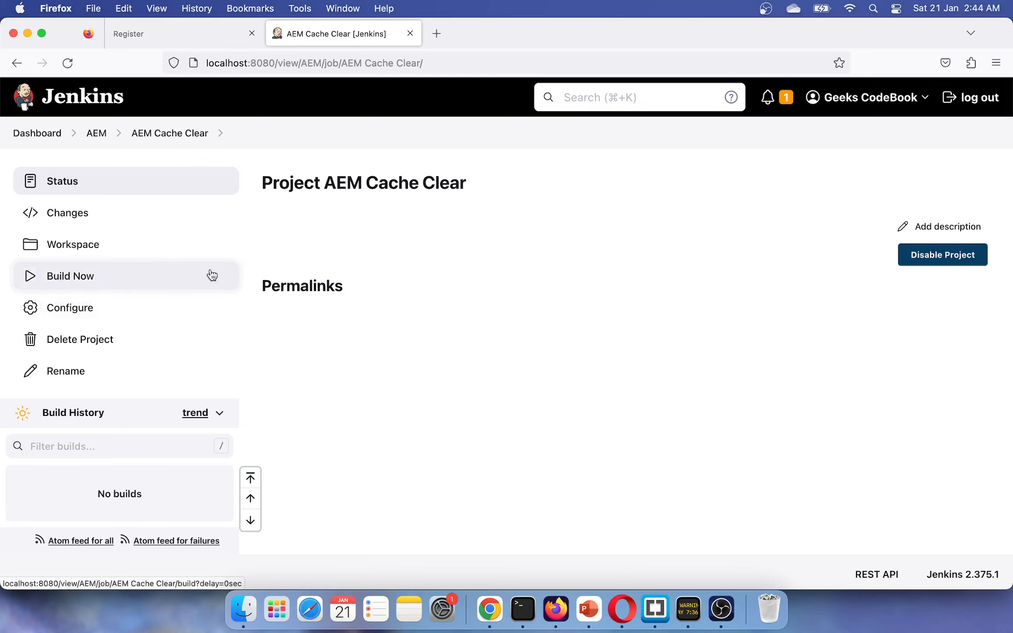
- Run build #1 of AEM Cache Clear and highlight the OK response in its console output
click(70, 275)
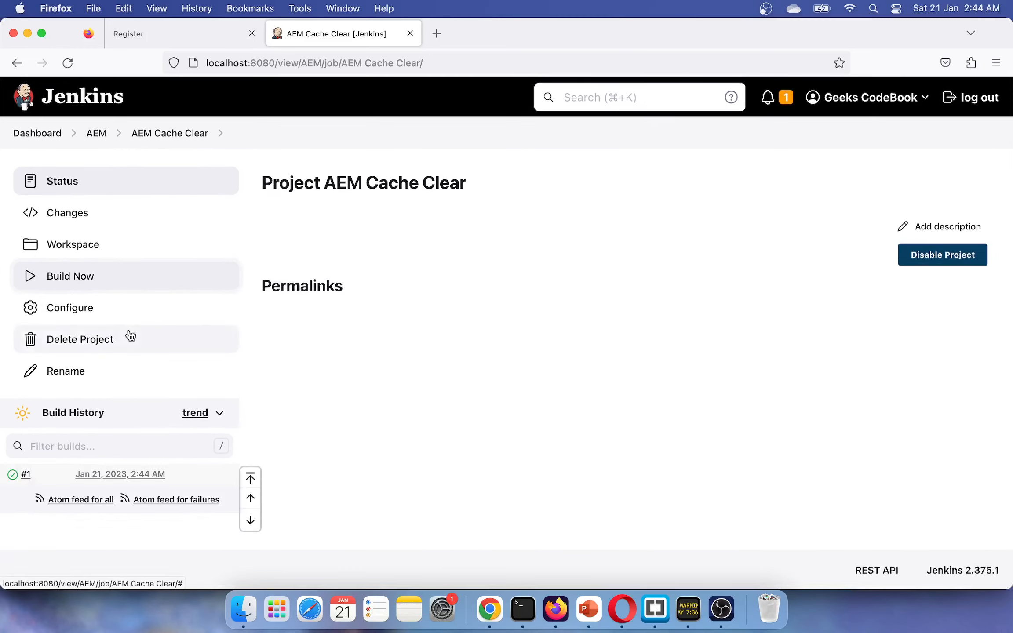
mouse_move(120, 473)
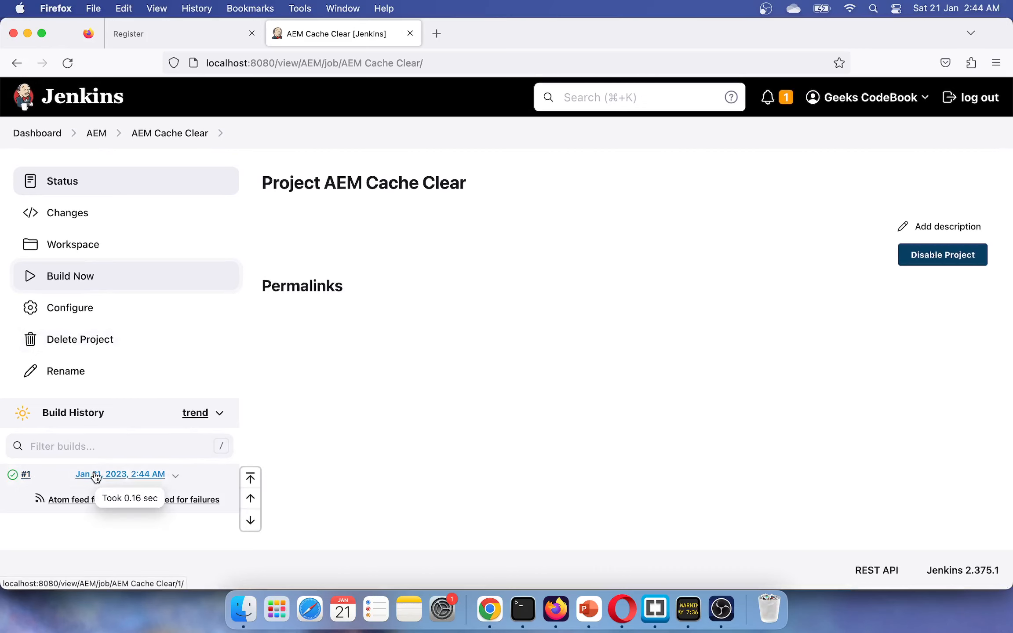
click(120, 474)
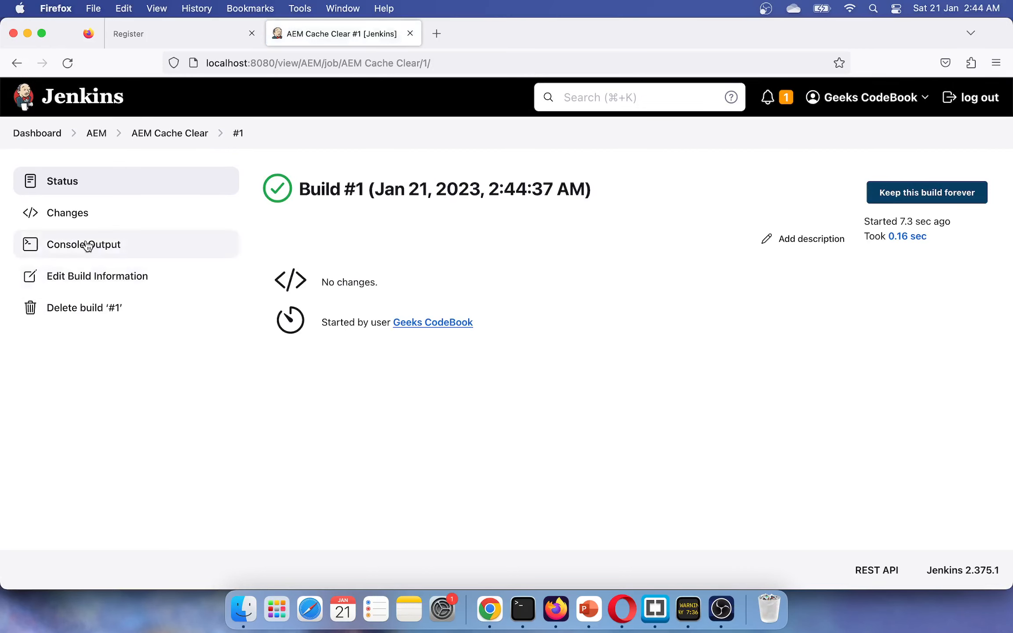
click(83, 244)
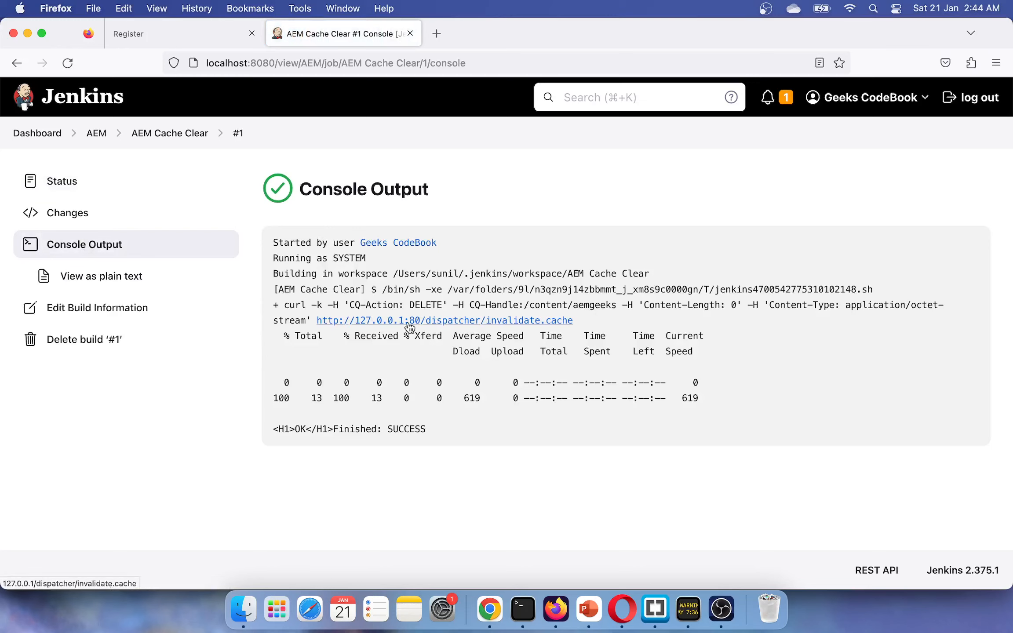
mouse_move(434, 432)
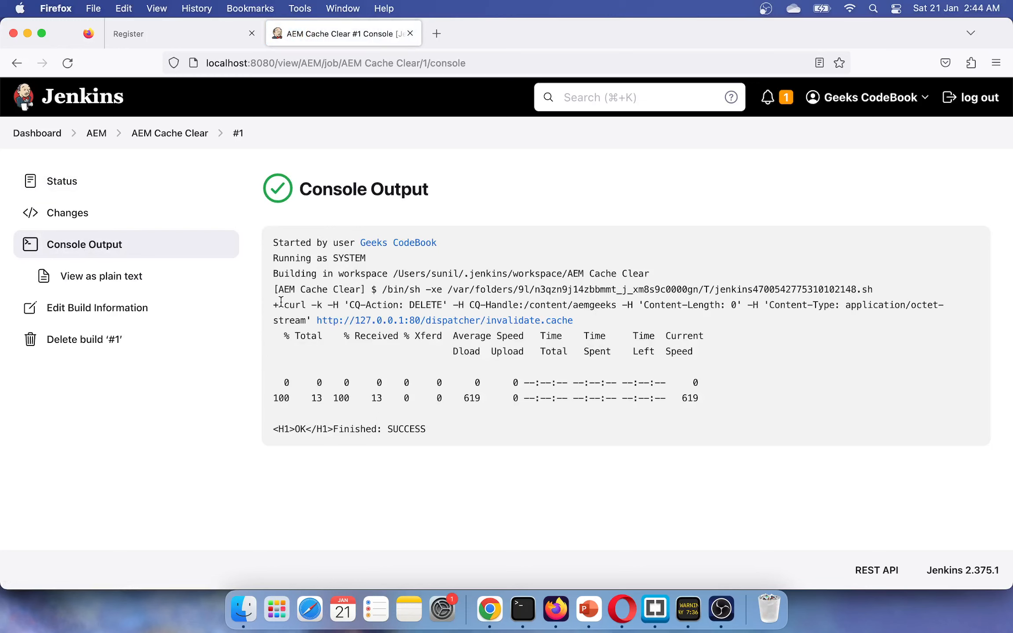
drag(274, 305, 611, 305)
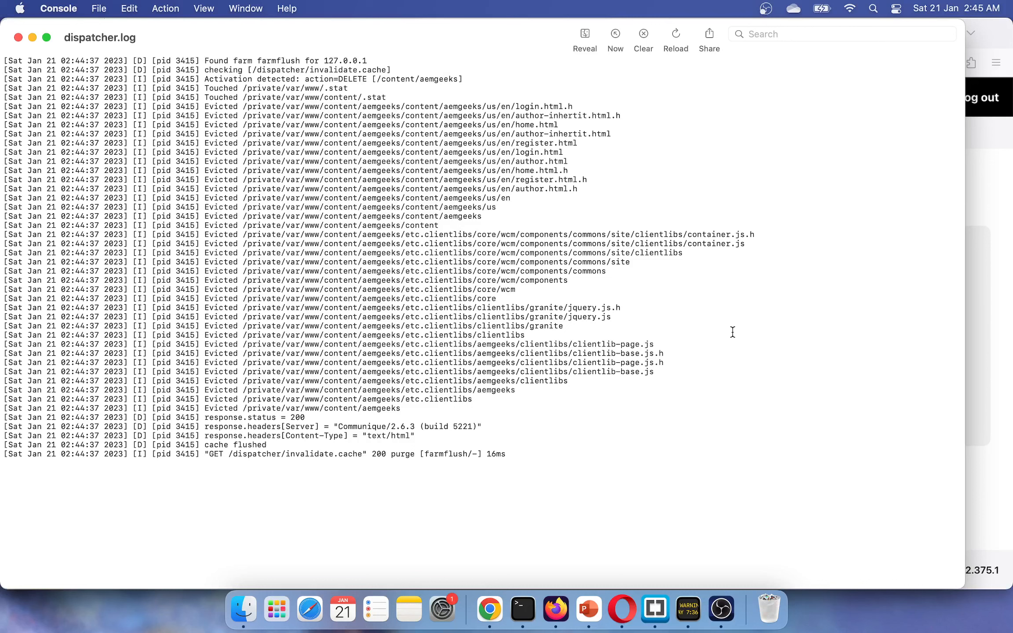
mouse_move(711, 346)
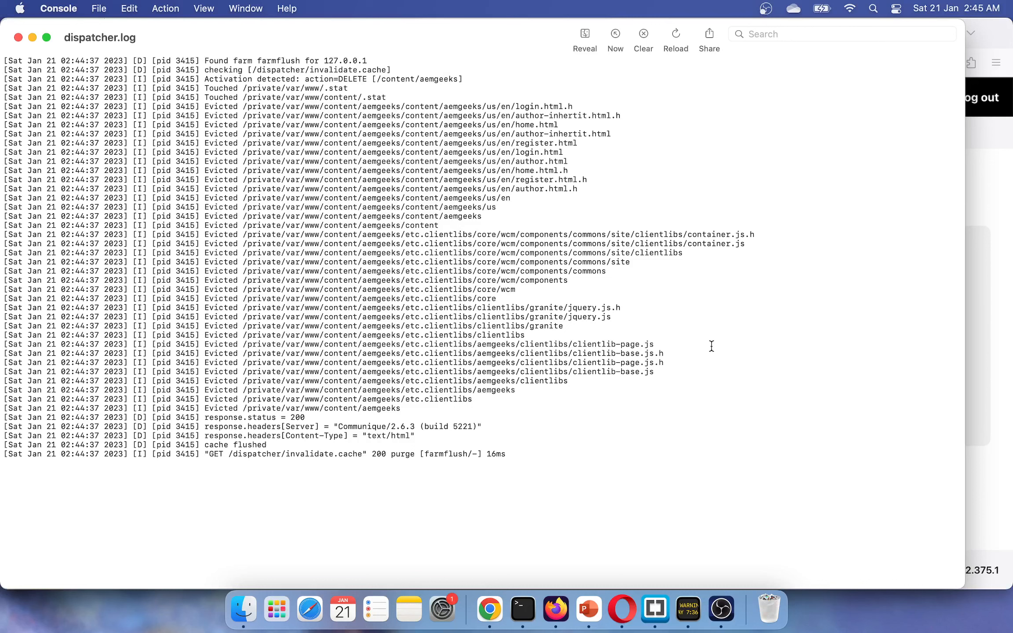
mouse_move(394, 57)
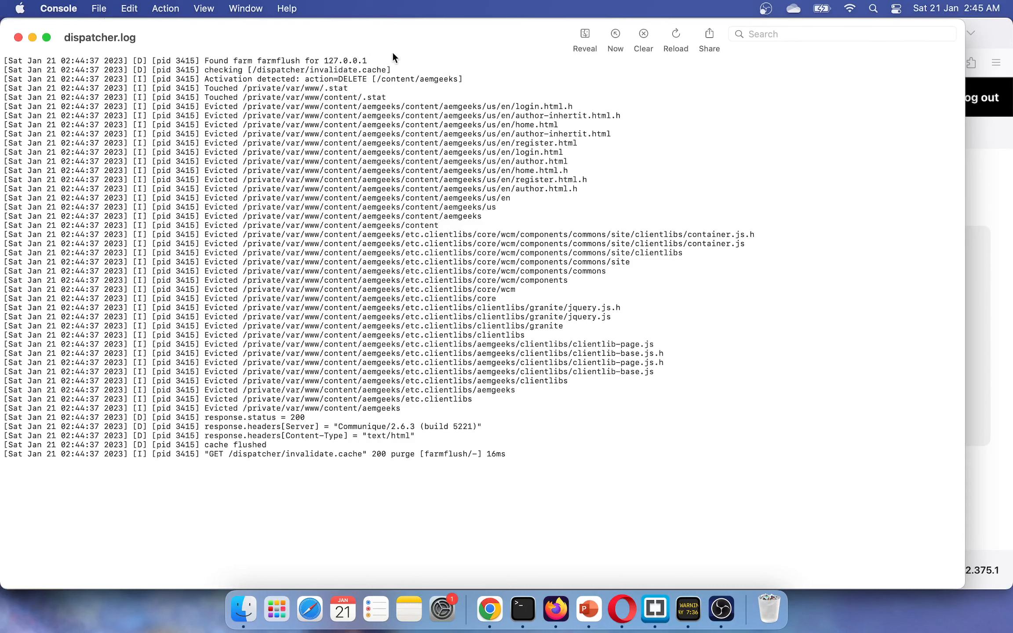
- Highlight the farmflush farm name and host 127.0.0.1 in the dispatcher.log opening entry
drag(257, 60, 369, 61)
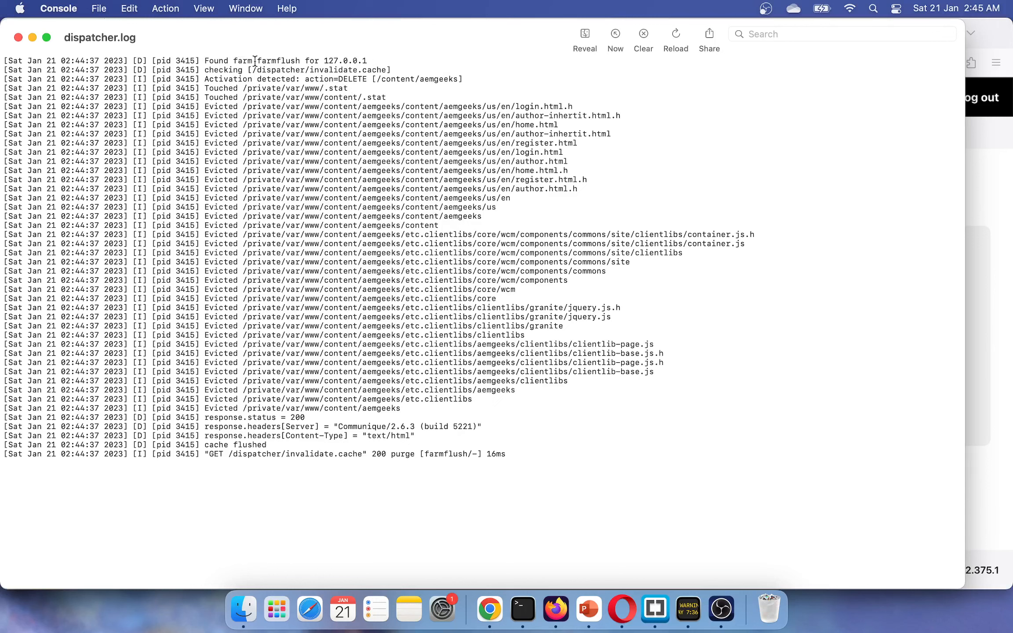
double_click(274, 61)
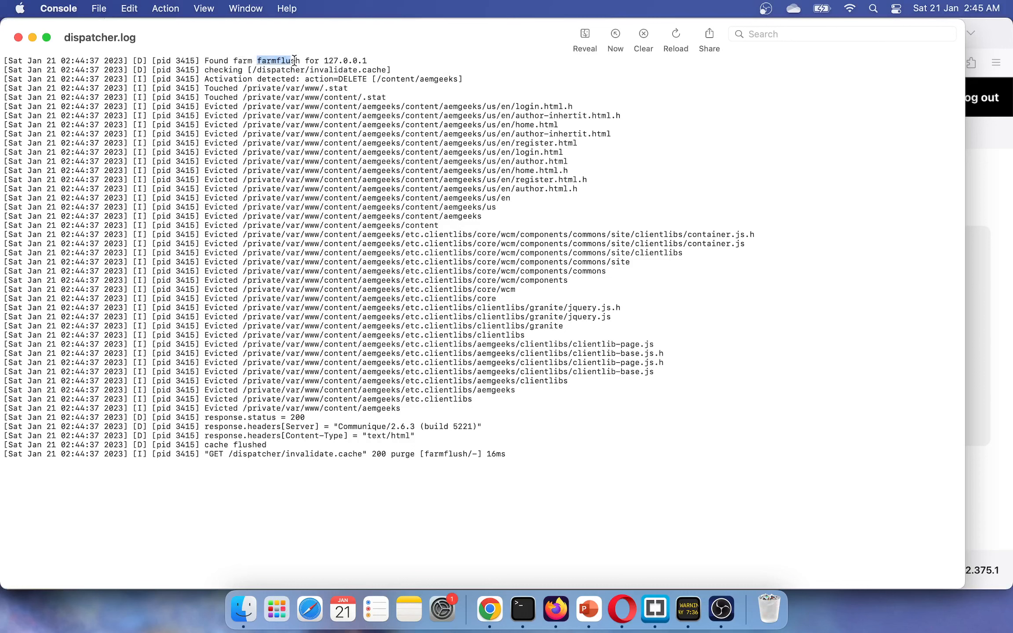
double_click(345, 60)
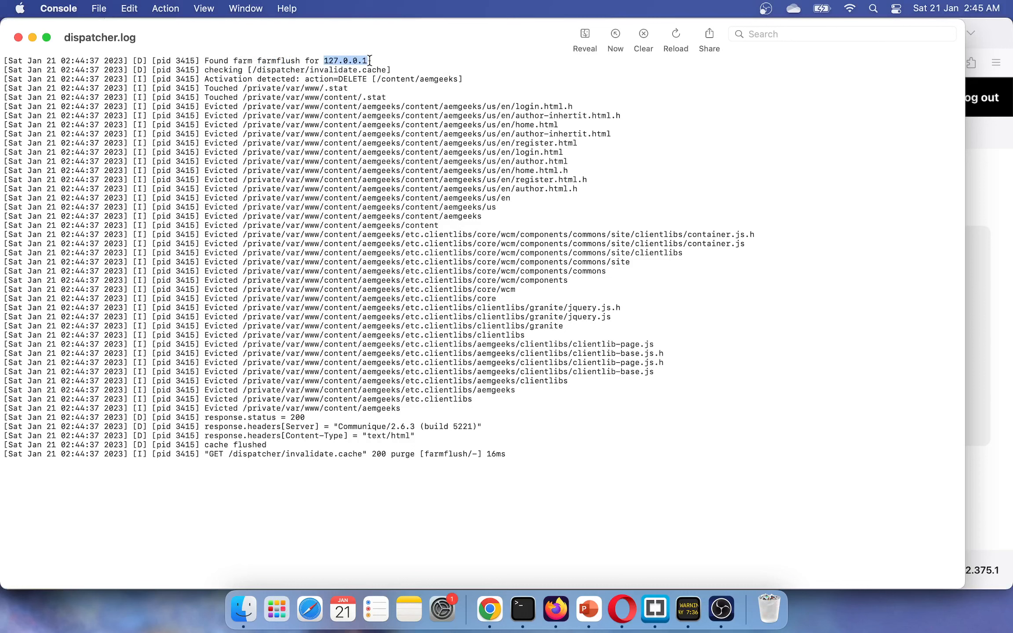
mouse_move(387, 100)
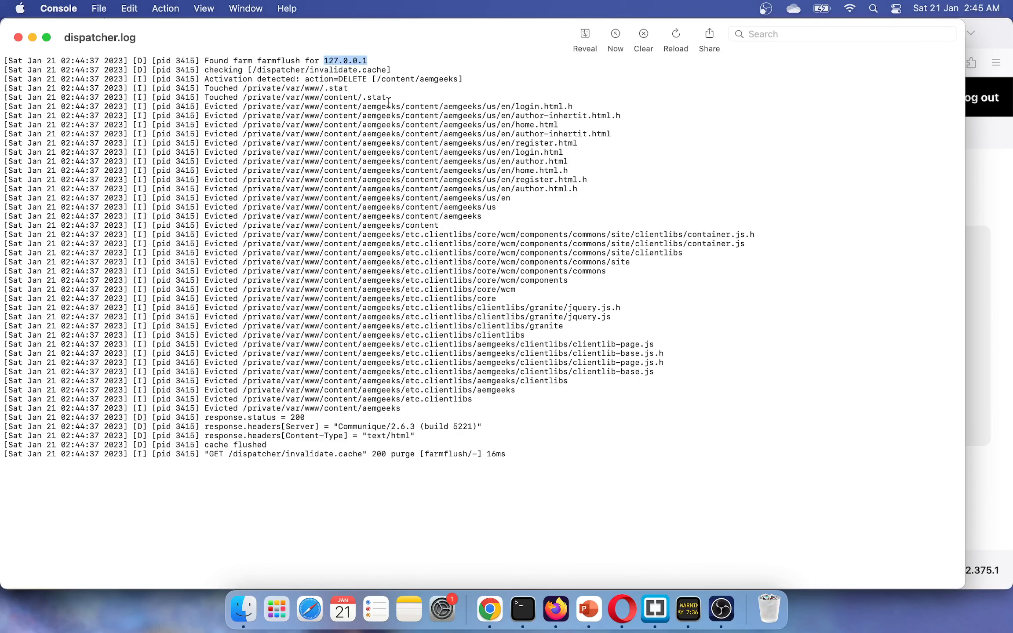
mouse_move(193, 223)
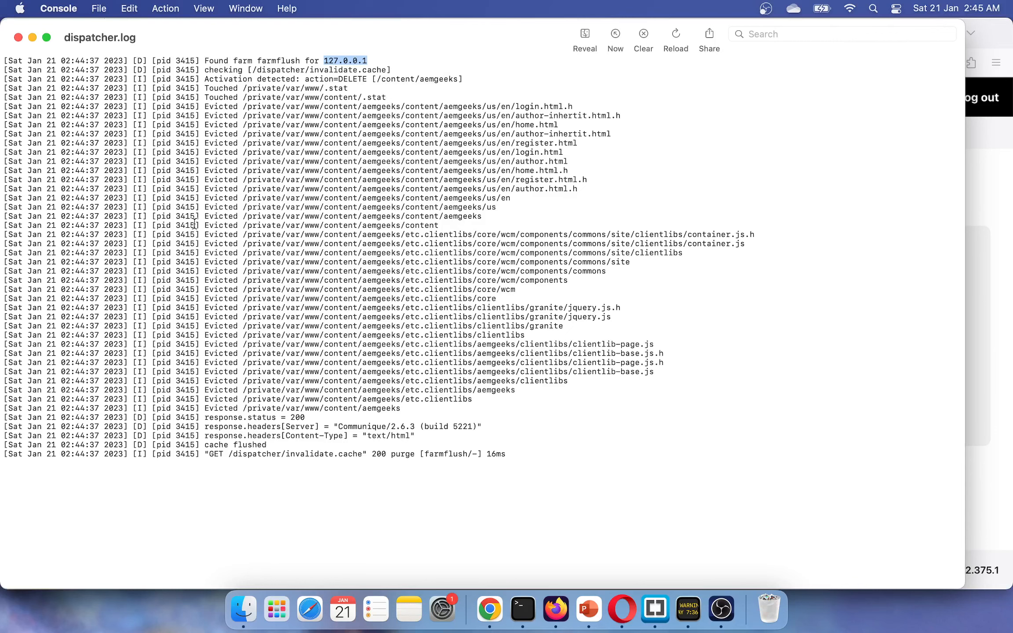
mouse_move(242, 610)
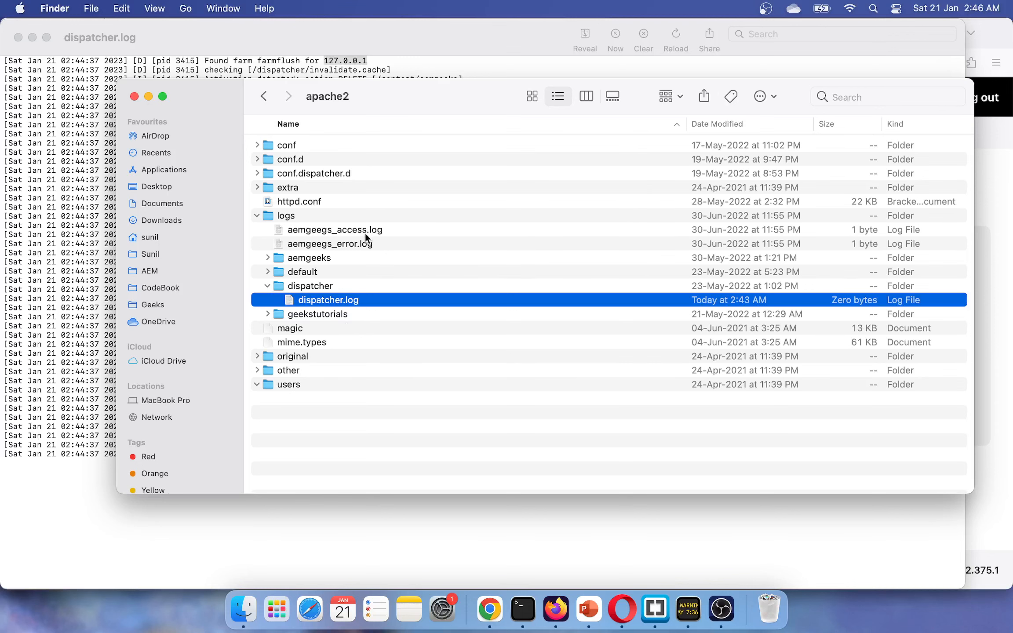
- Locate farmflush.farm under conf.dispatcher.d available_farms and bring up its shortcut menu
click(257, 215)
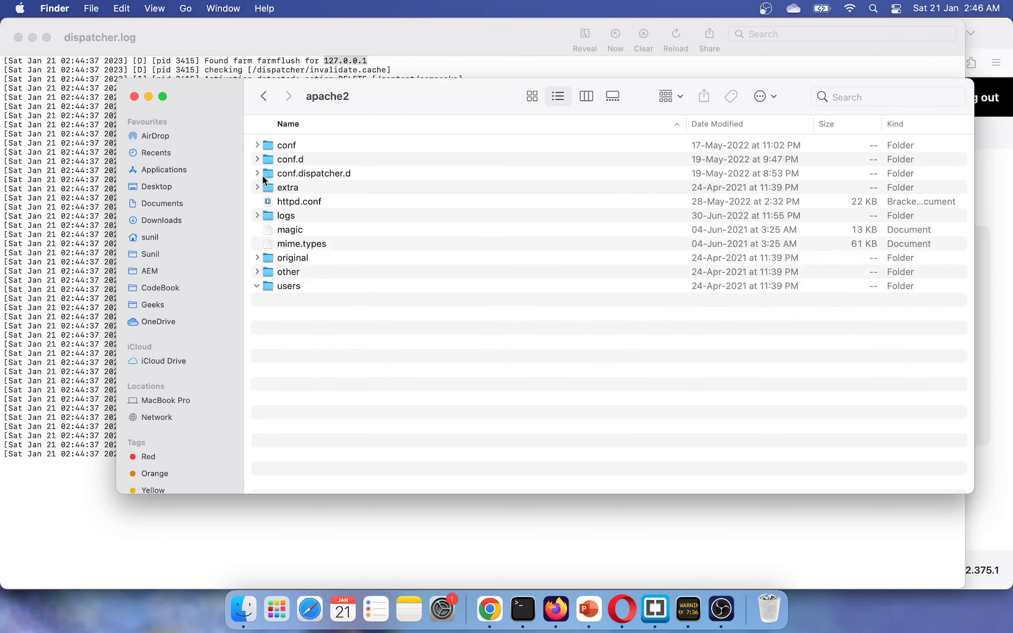
click(257, 173)
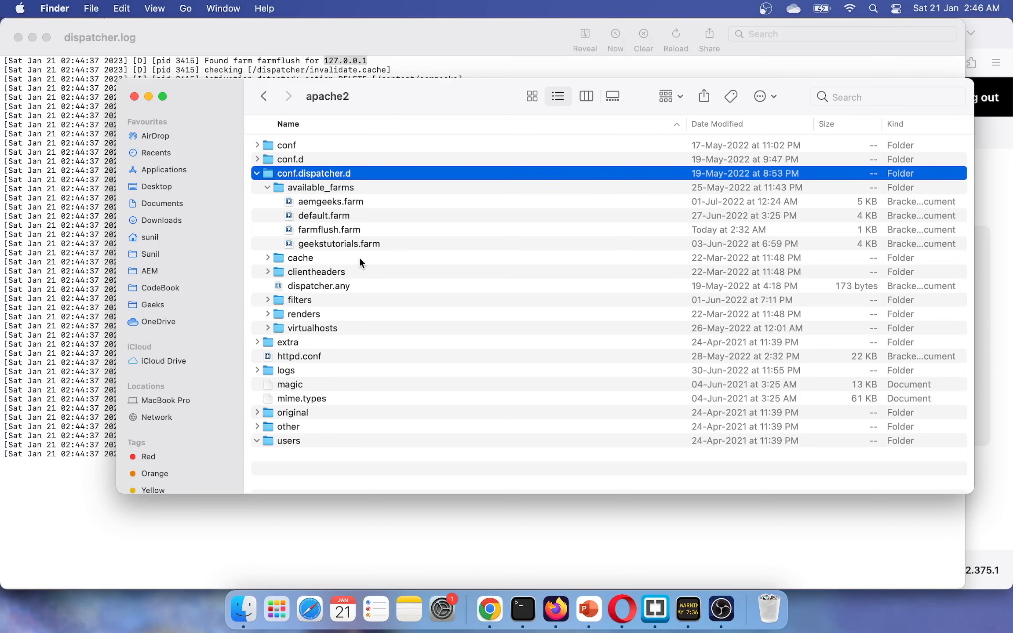
click(329, 230)
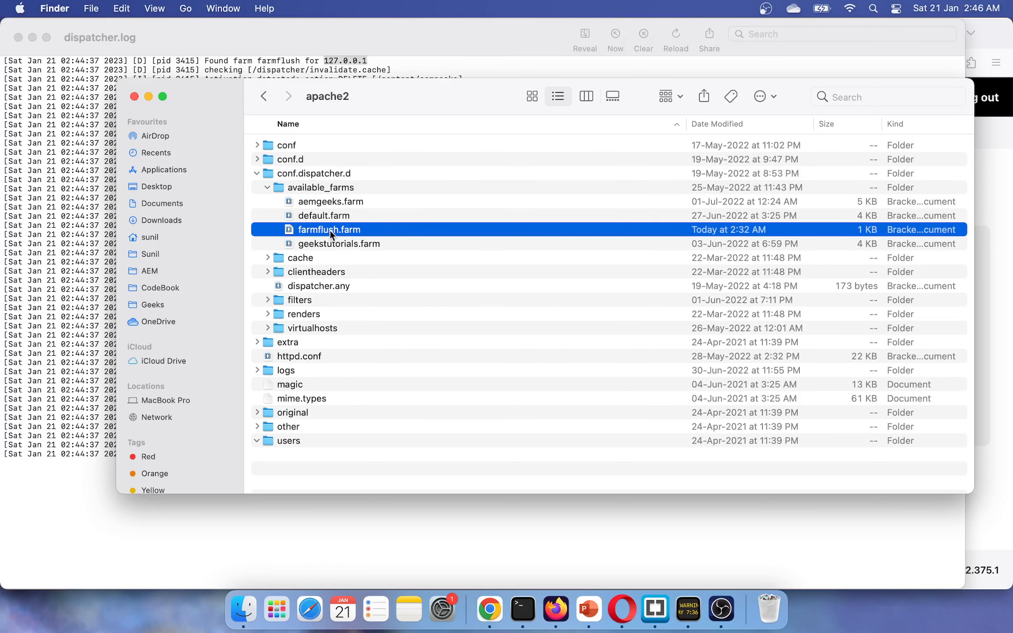
right_click(330, 230)
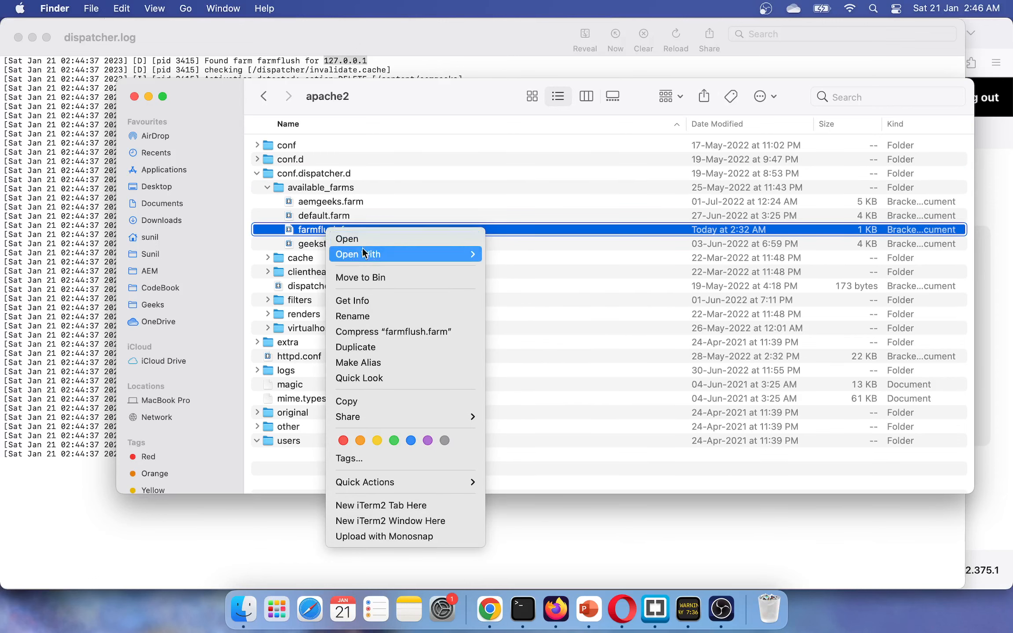
- Show farmflush.farm in Brackets, highlighting virtualhosts, the 127.0.0.1 host and the statfileslevel setting
click(346, 239)
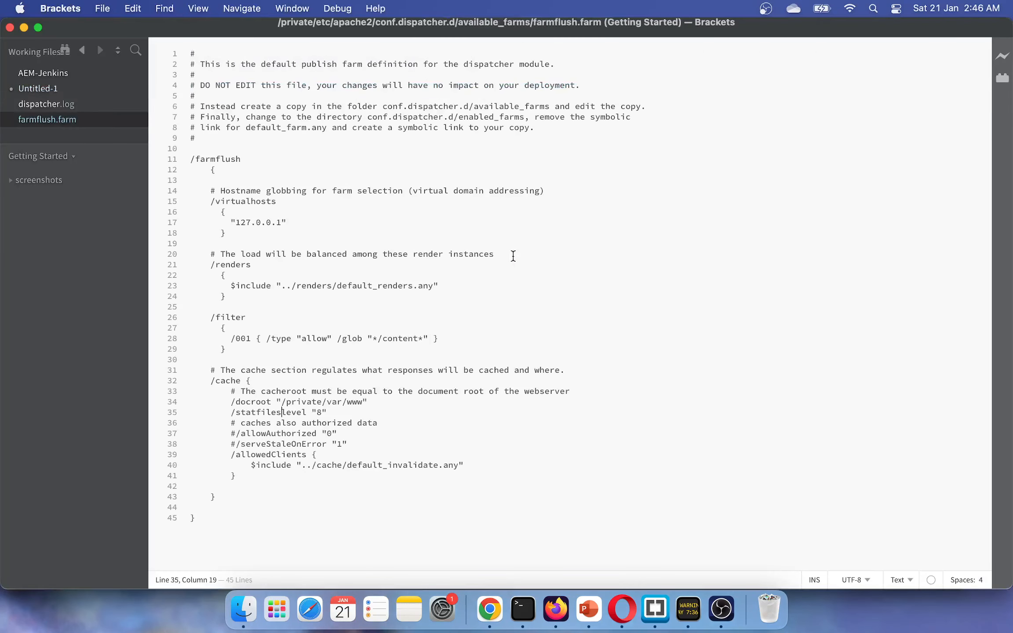
double_click(245, 201)
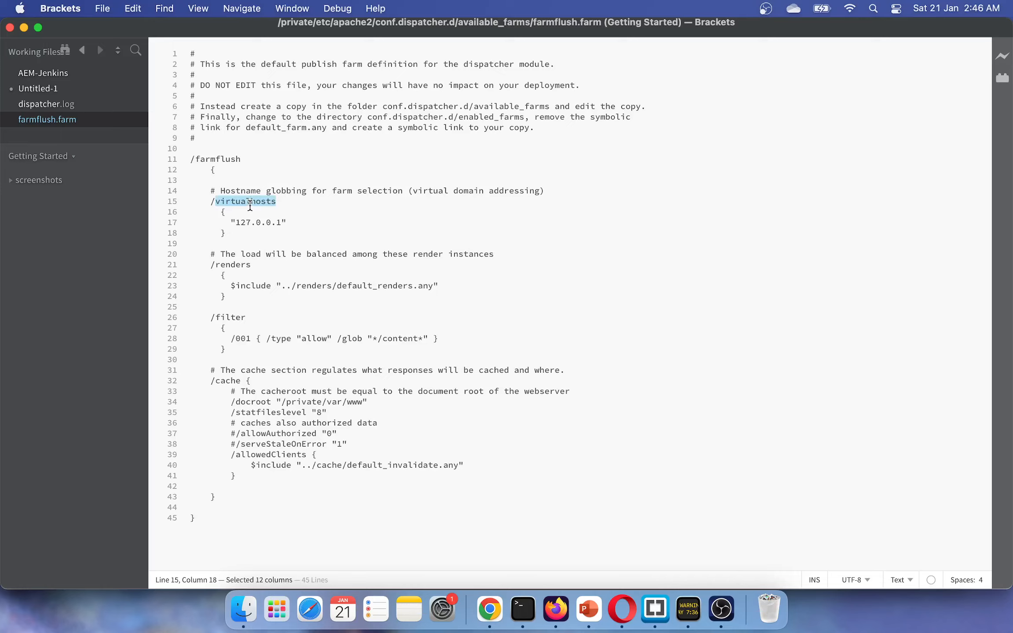
click(242, 222)
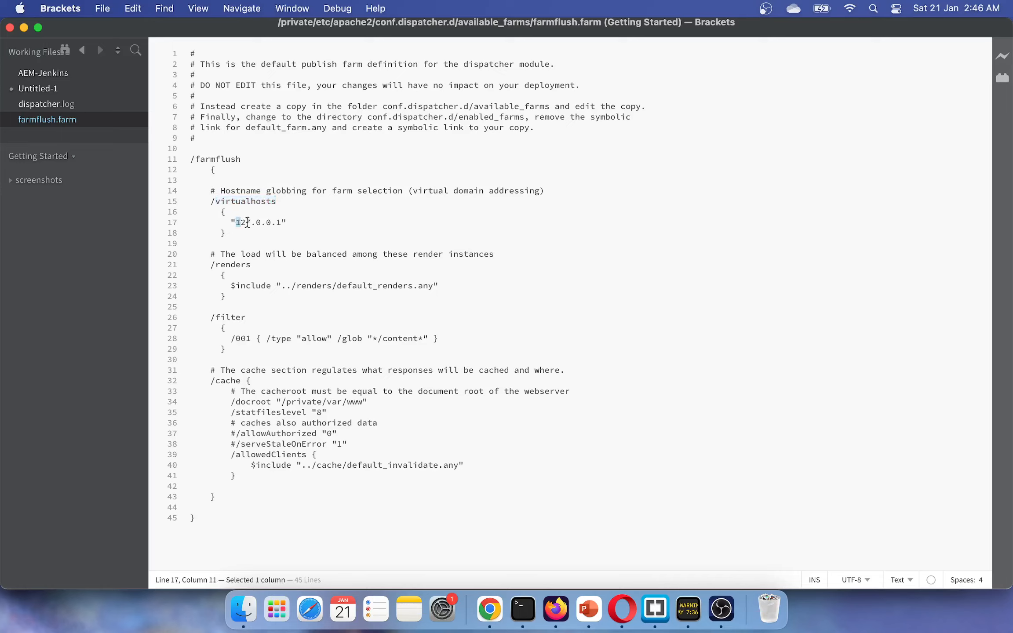
drag(236, 222, 274, 222)
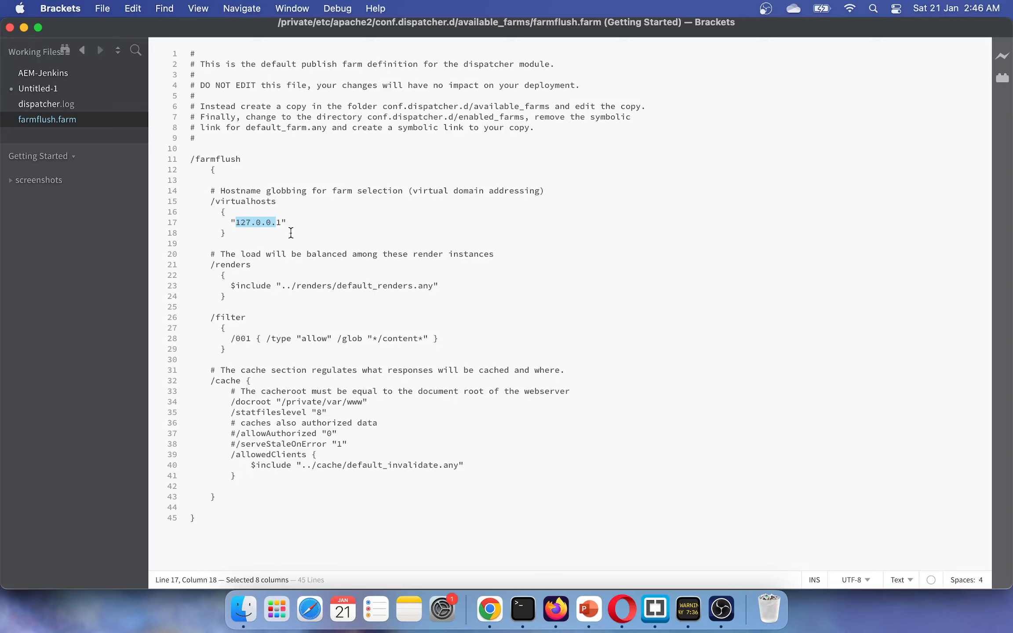
mouse_move(317, 254)
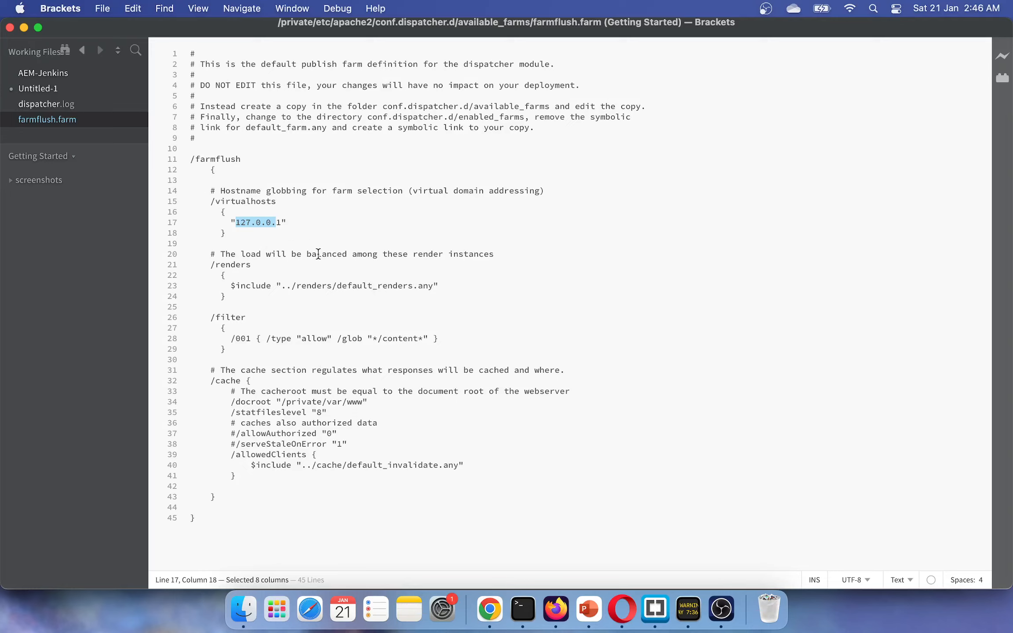
mouse_move(304, 394)
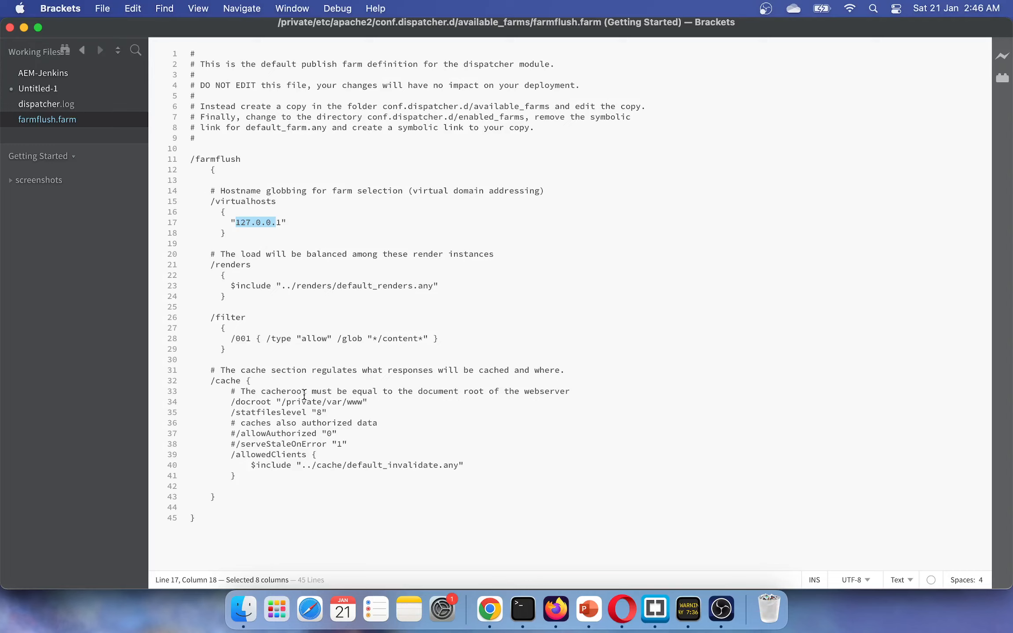
mouse_move(326, 401)
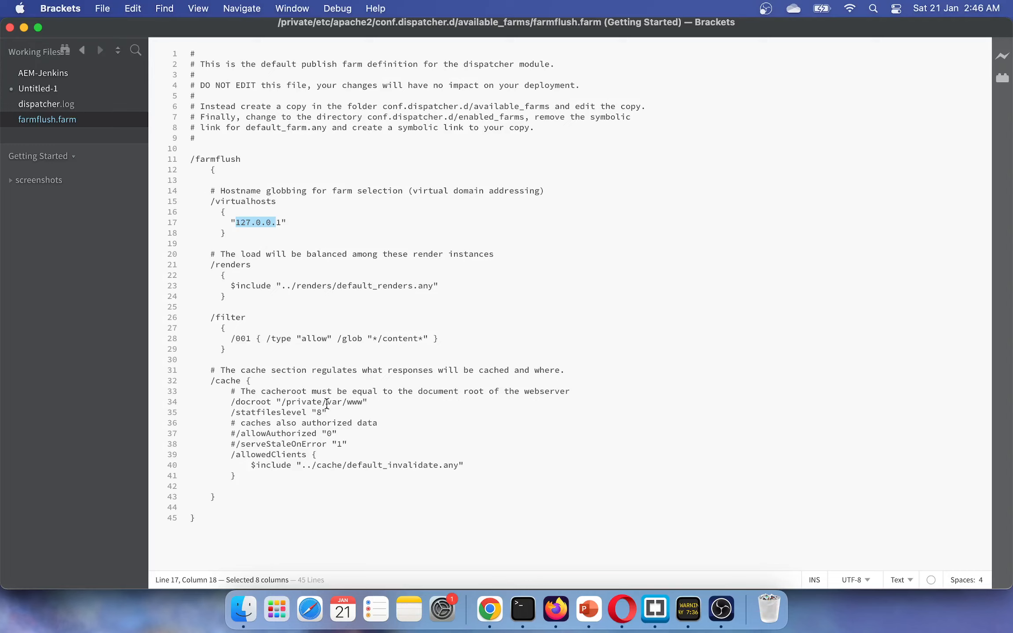
double_click(270, 412)
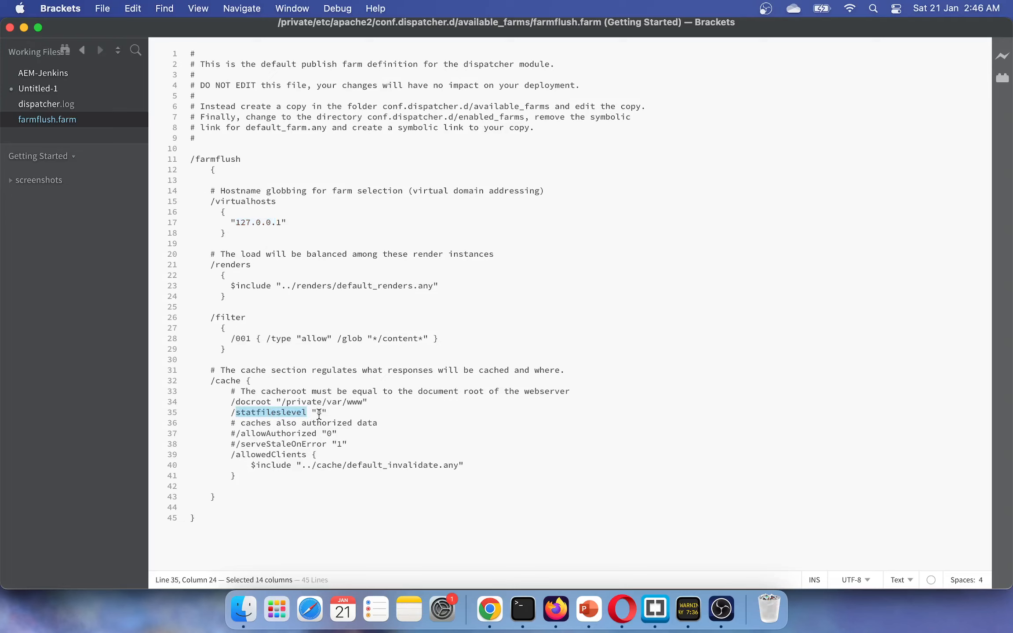
click(321, 411)
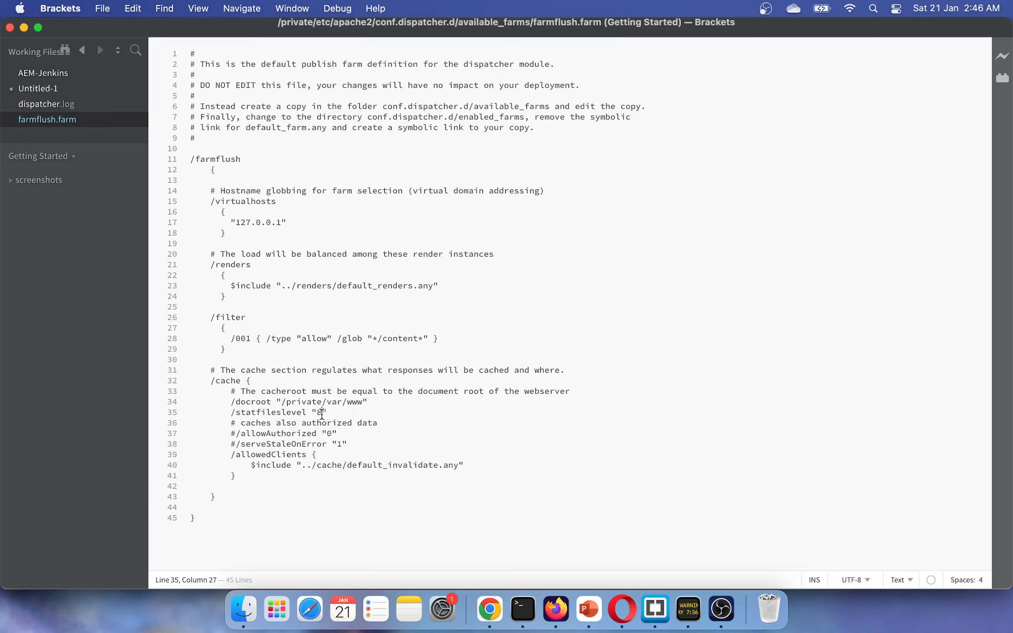
mouse_move(379, 427)
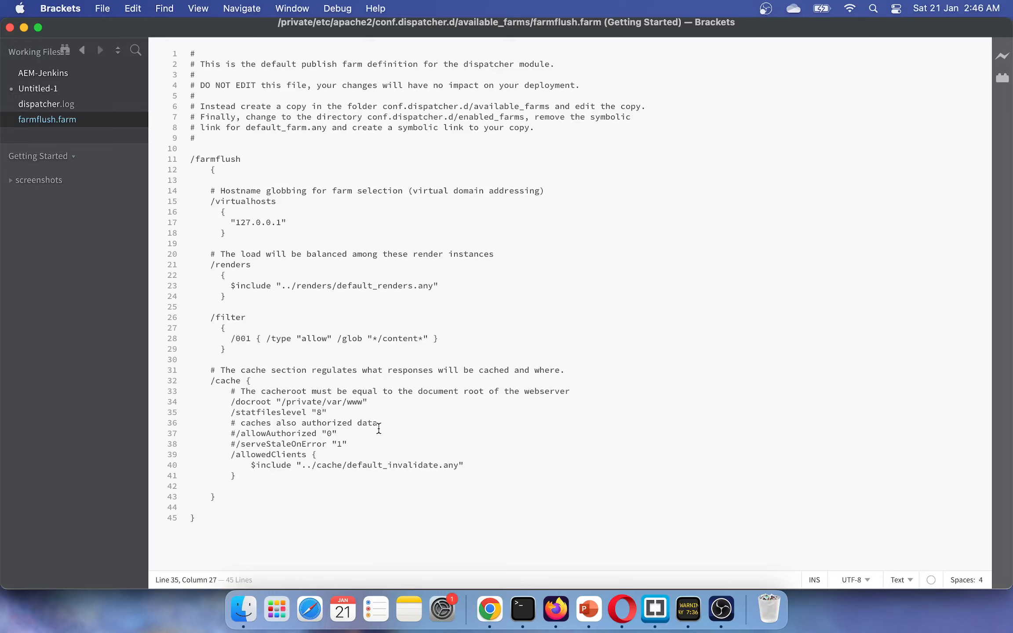
mouse_move(371, 406)
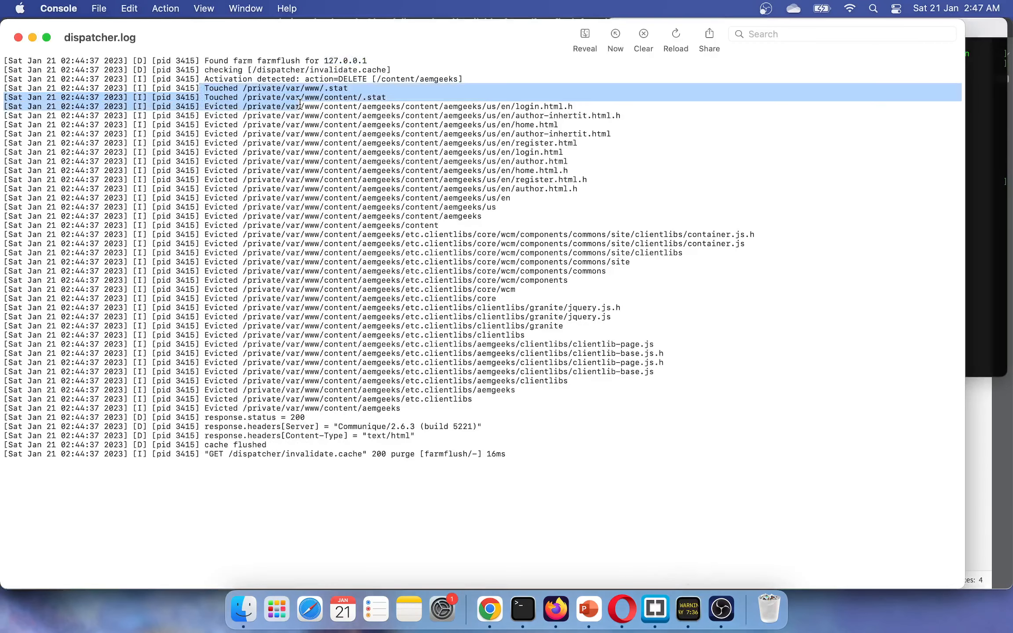
- Highlight the Touched .stat entries and evicted aemgeeks cache paths in dispatcher.log
drag(297, 97, 374, 398)
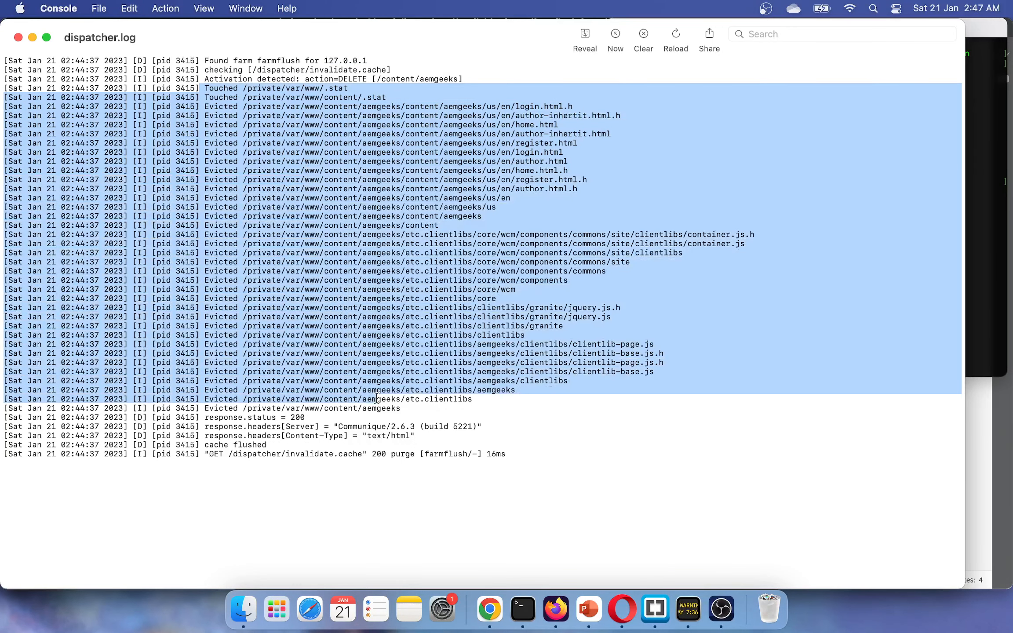
mouse_move(548, 310)
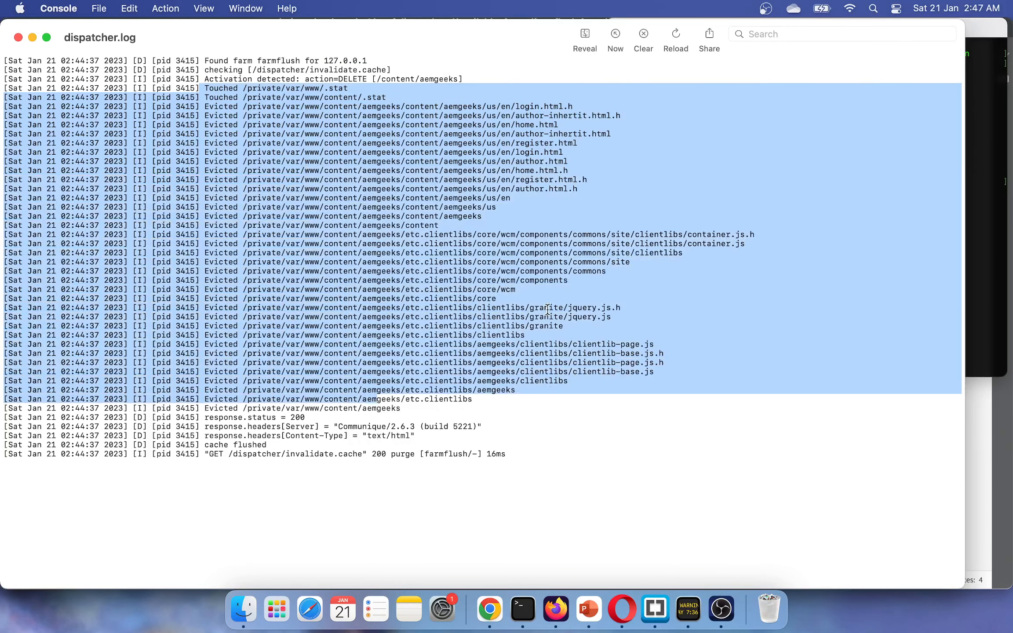
mouse_move(340, 475)
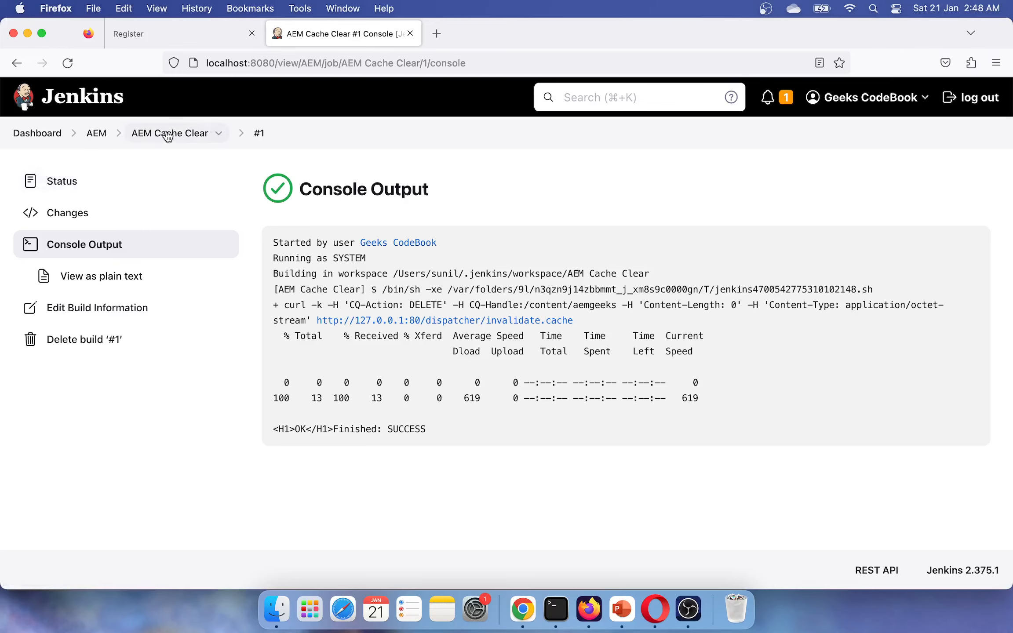
- Return to the AEM Cache Clear job, reopen its configuration and view the curl DELETE invalidation shell step
click(169, 133)
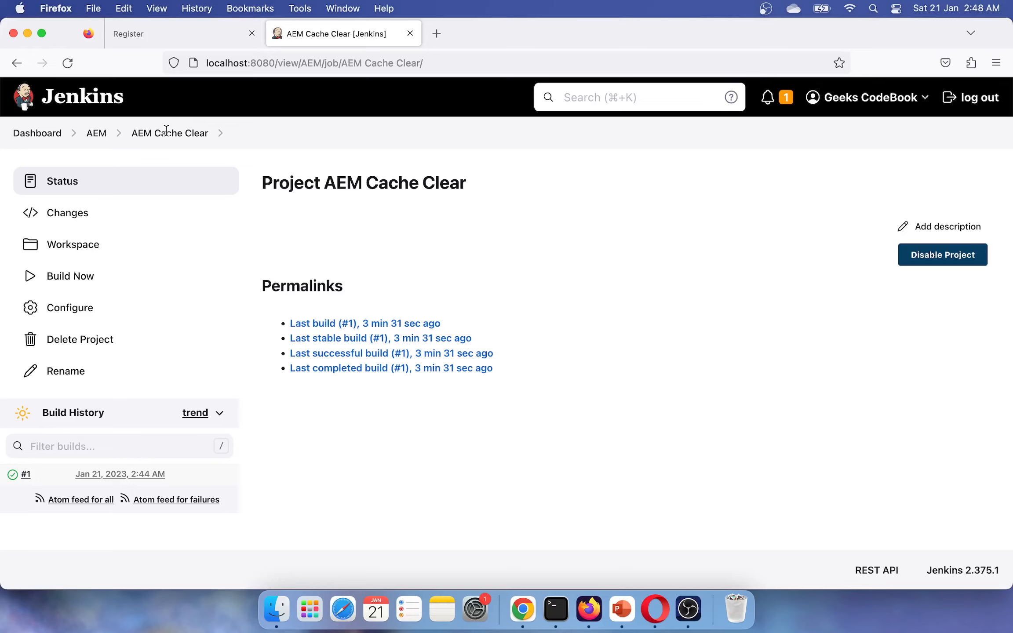
click(70, 307)
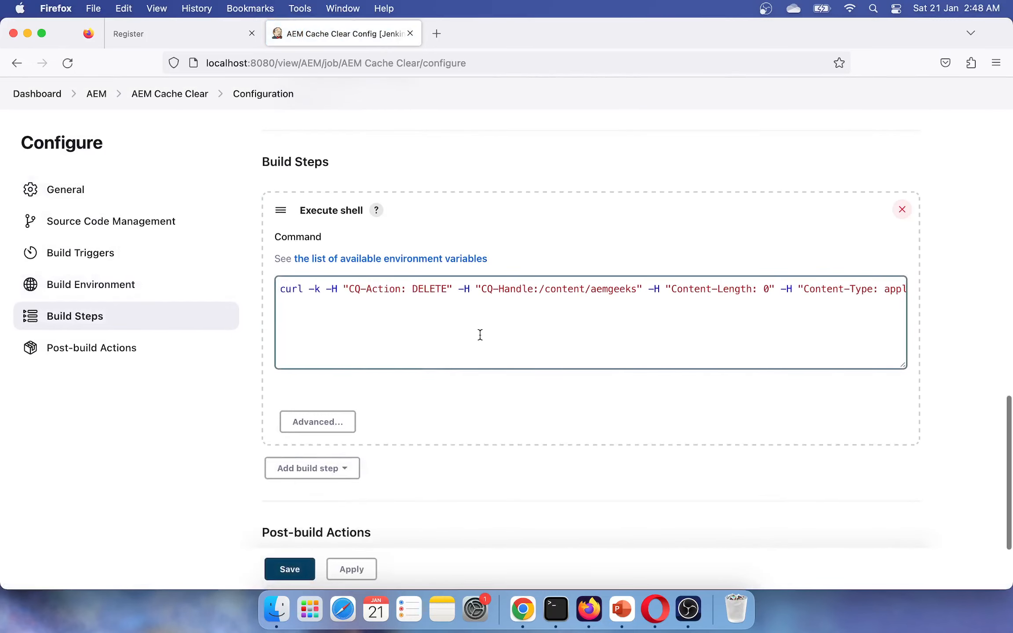
mouse_move(504, 321)
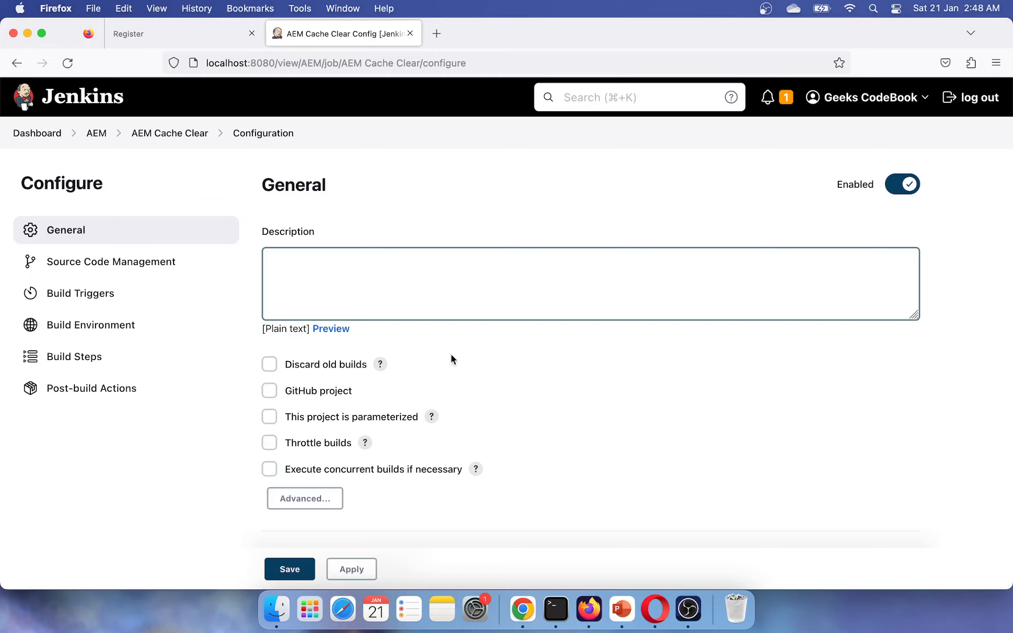
scroll(down, 3)
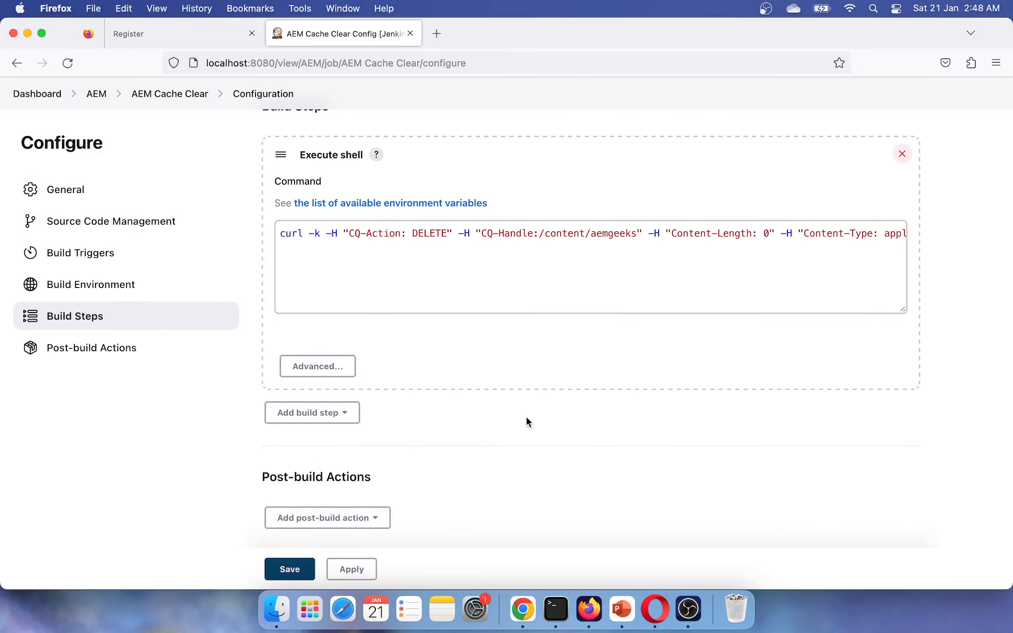
click(590, 268)
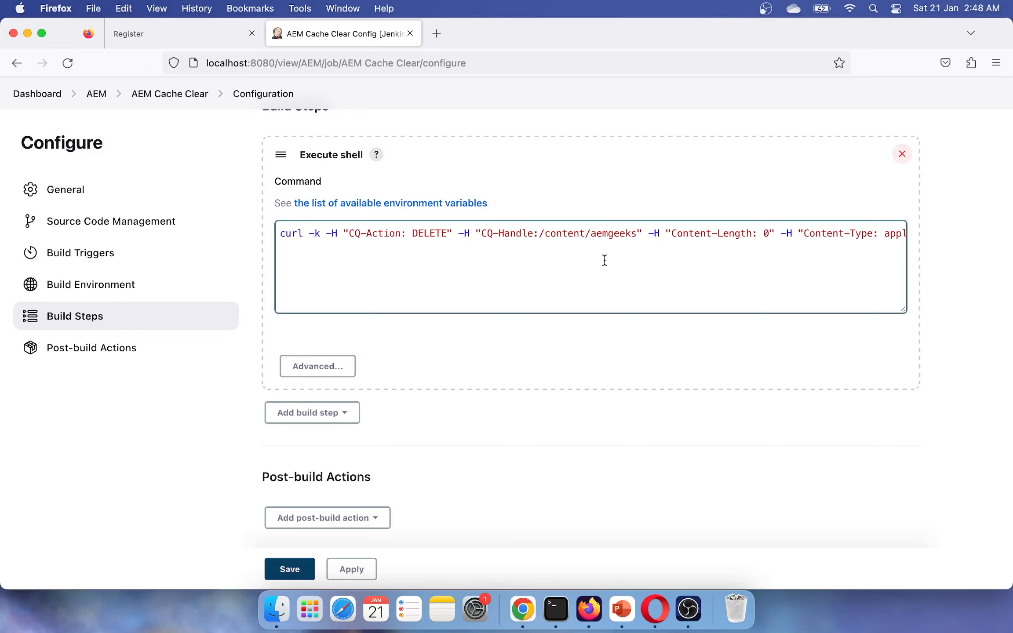